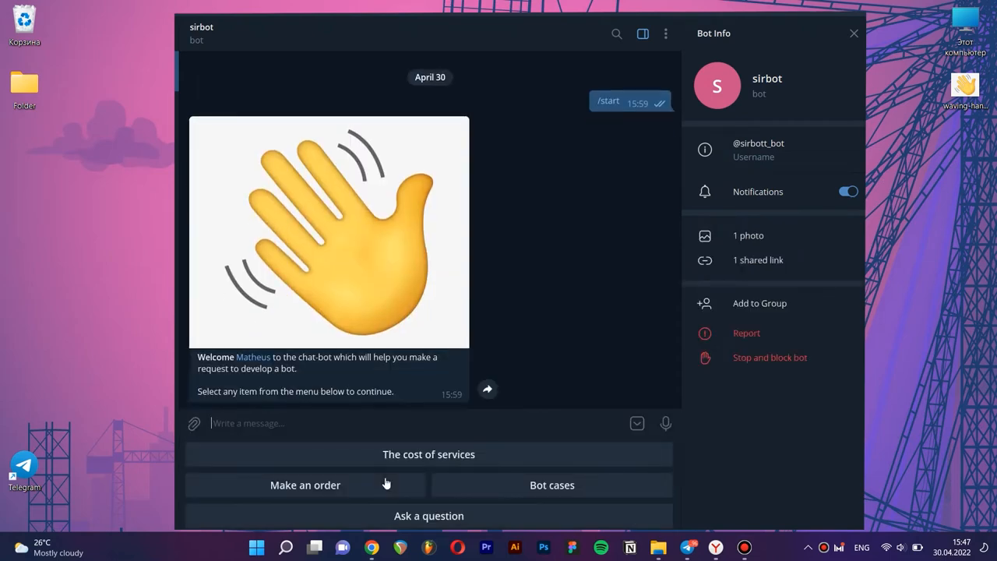
{"action": "mouse_move", "coordinate": [429, 454]}
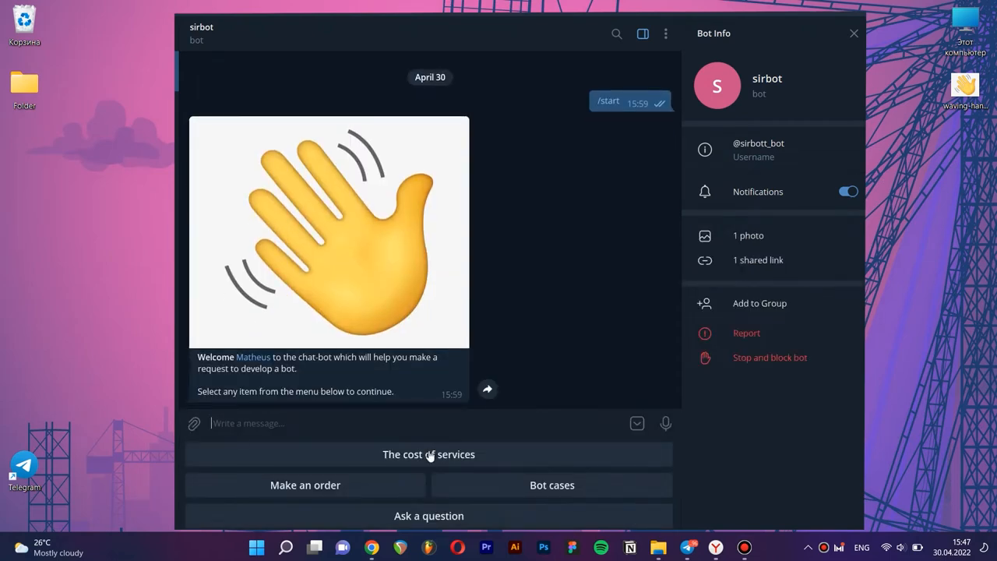
In the sirbot chat, request 'The cost of services' from the reply keyboard and view the pricing reply.
{"action": "left_click", "coordinate": [429, 454]}
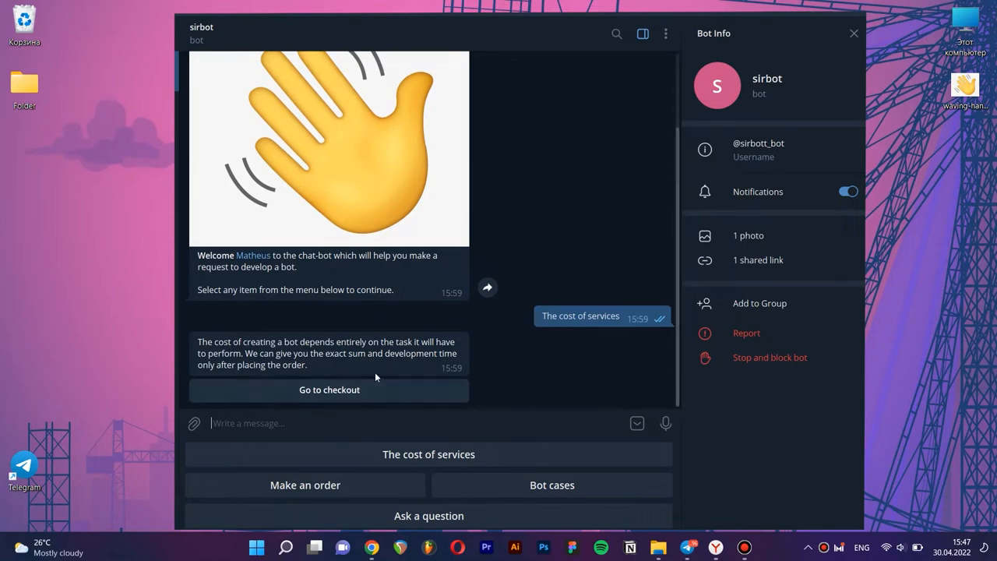
{"action": "left_click", "coordinate": [330, 389]}
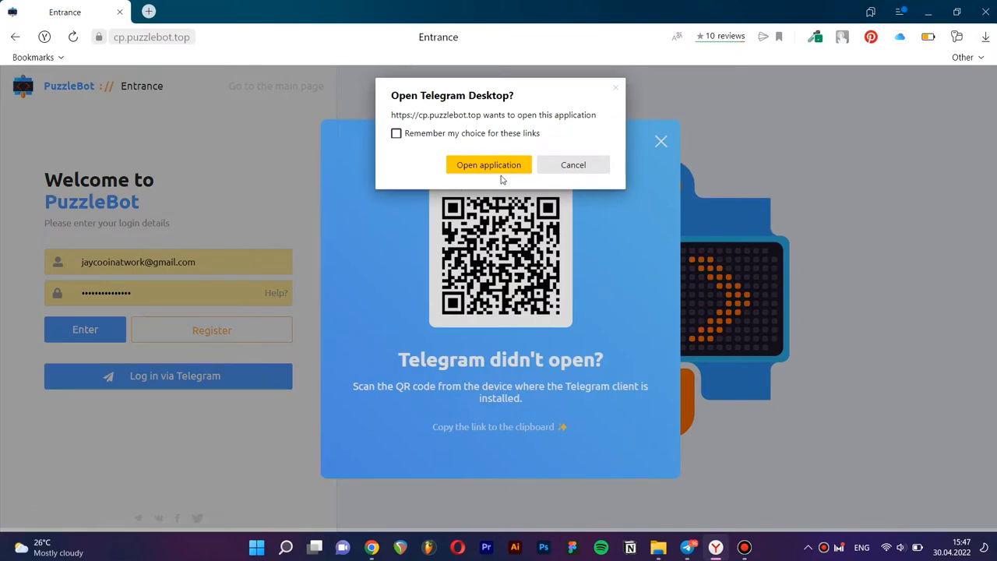
Authorize PuzzleBot through Telegram Desktop and open sirbot from Connected bots.
{"action": "left_click", "coordinate": [488, 165]}
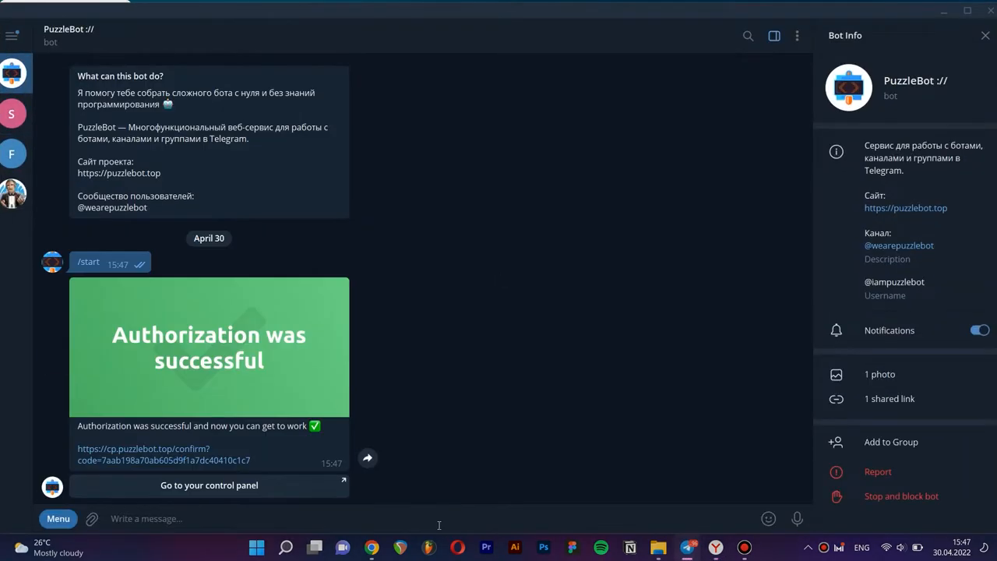
{"action": "left_click", "coordinate": [209, 484]}
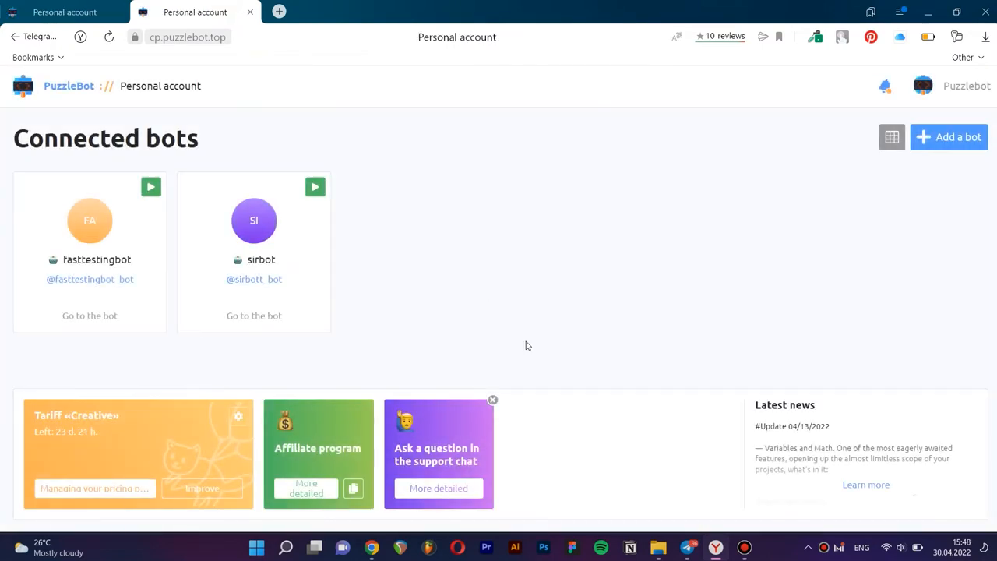
{"action": "left_click", "coordinate": [254, 221]}
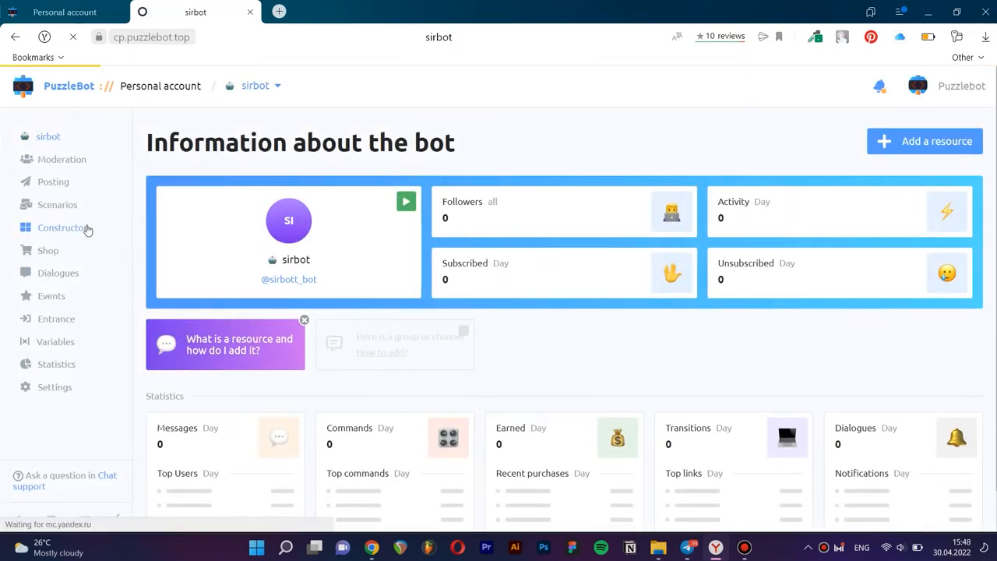
Remove the /start image and all demo follow-up blocks, then publish the changes.
{"action": "left_click", "coordinate": [63, 227]}
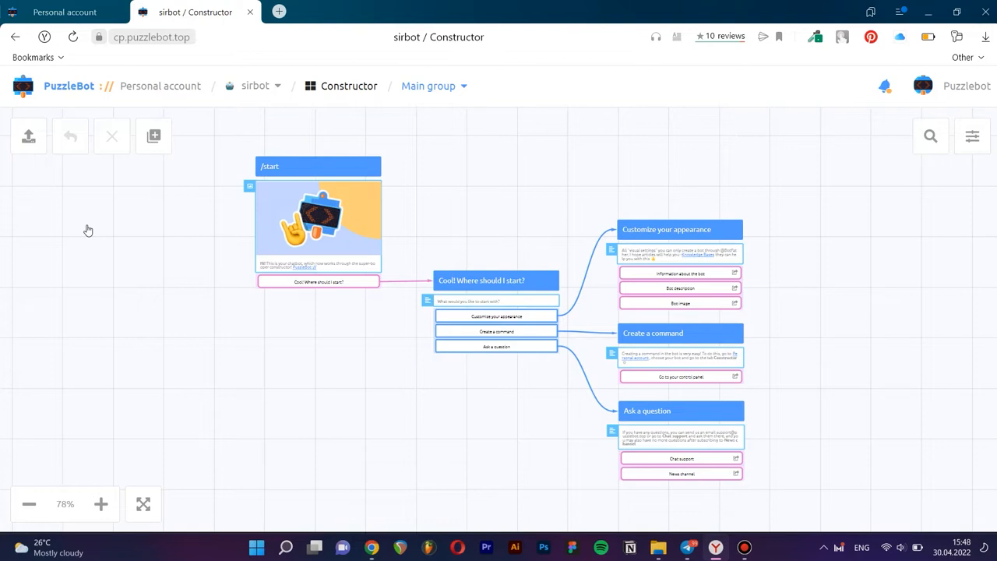
{"action": "mouse_move", "coordinate": [338, 166]}
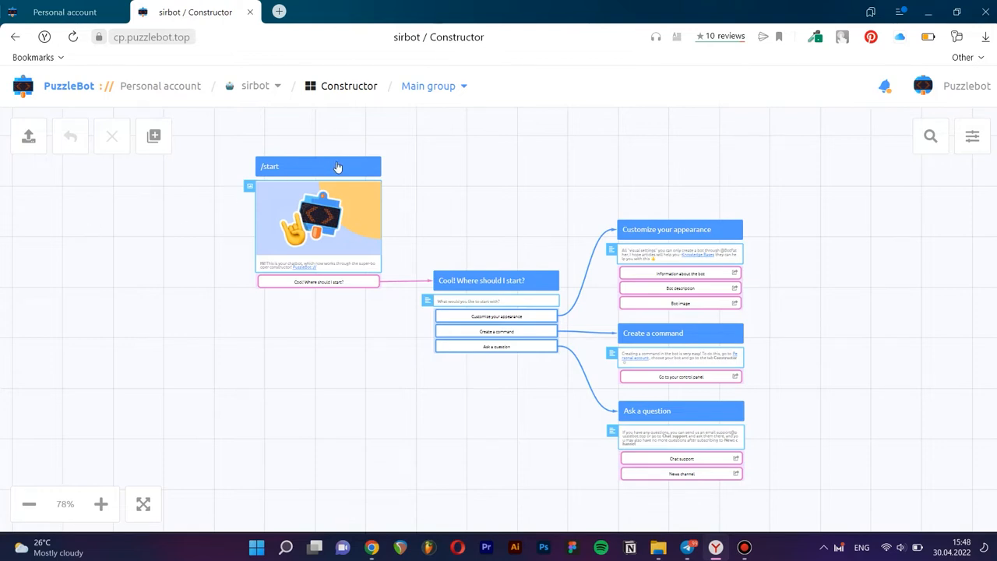
{"action": "left_click", "coordinate": [318, 166]}
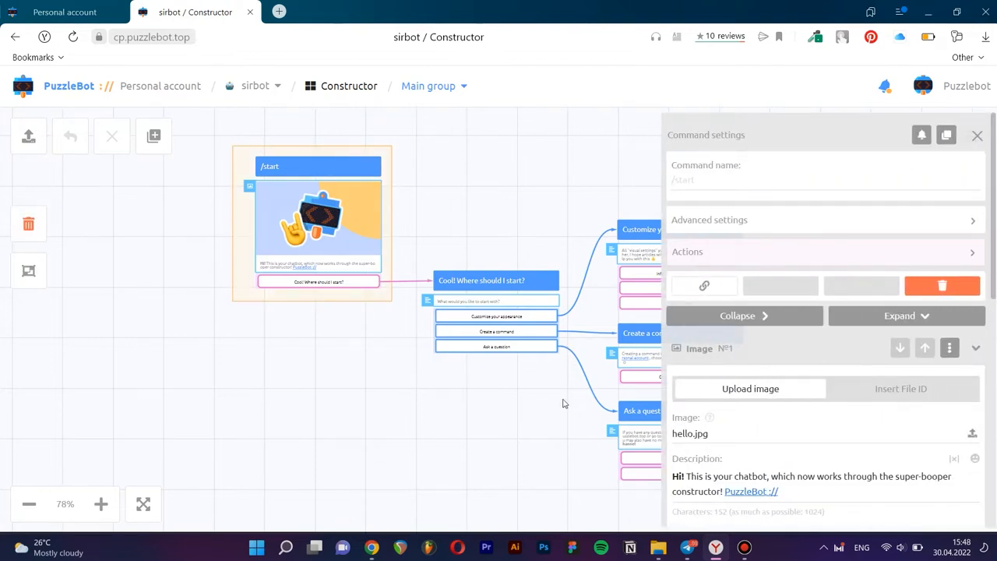
{"action": "left_click", "coordinate": [977, 134]}
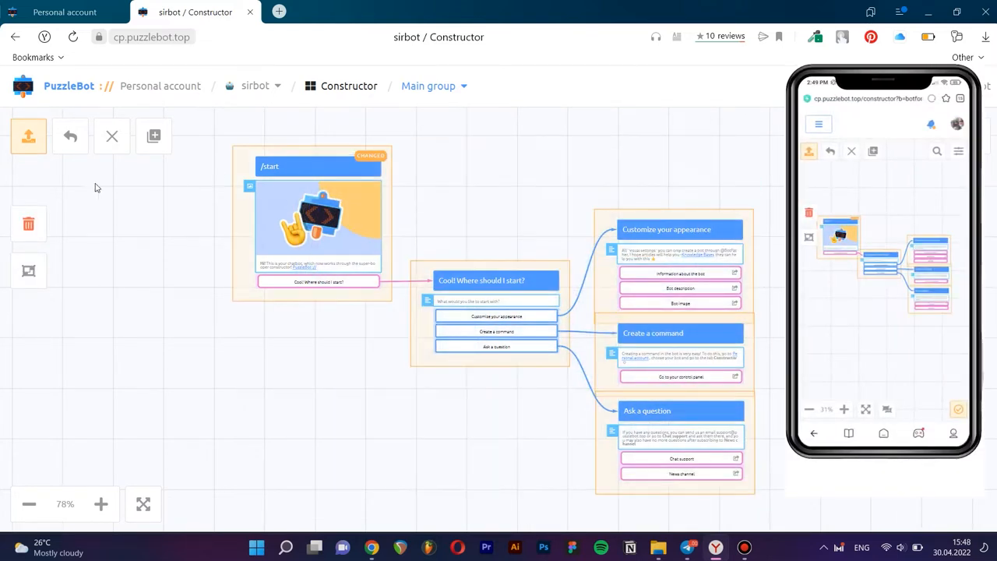
{"action": "left_click", "coordinate": [29, 224]}
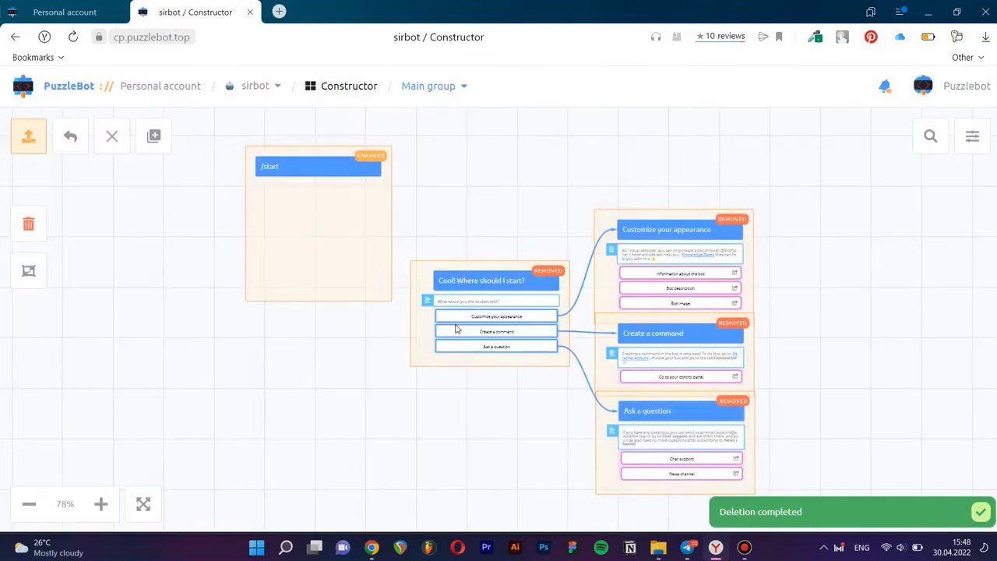
{"action": "left_click", "coordinate": [29, 135]}
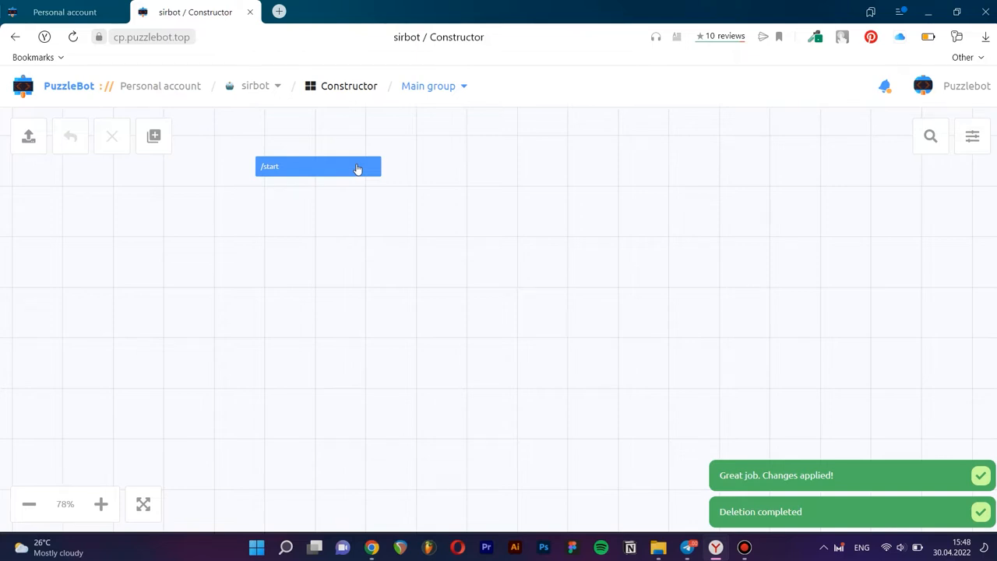
Add an Image action to /start with the waving-hand picture uploaded.
{"action": "left_click", "coordinate": [318, 166]}
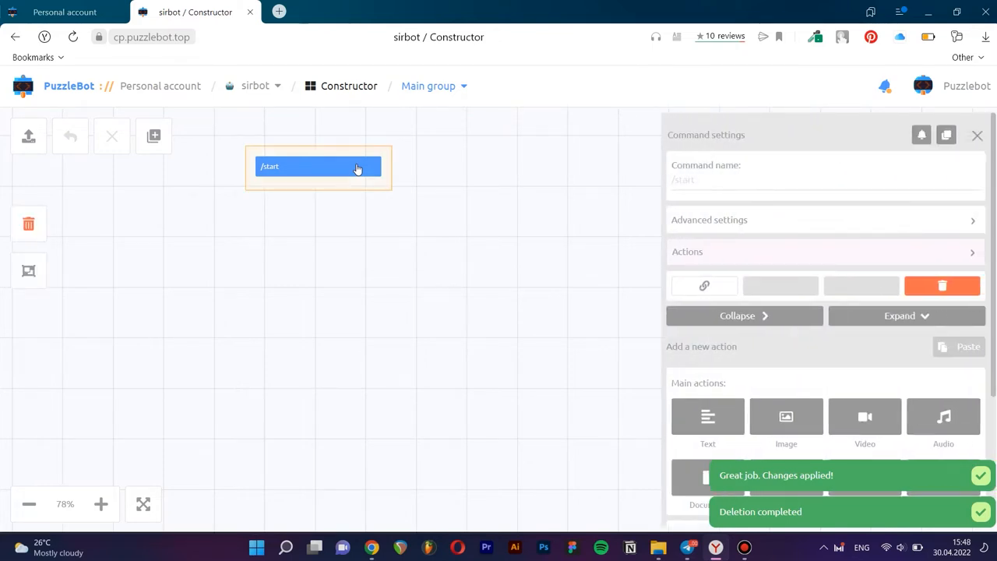
{"action": "left_click", "coordinate": [786, 416]}
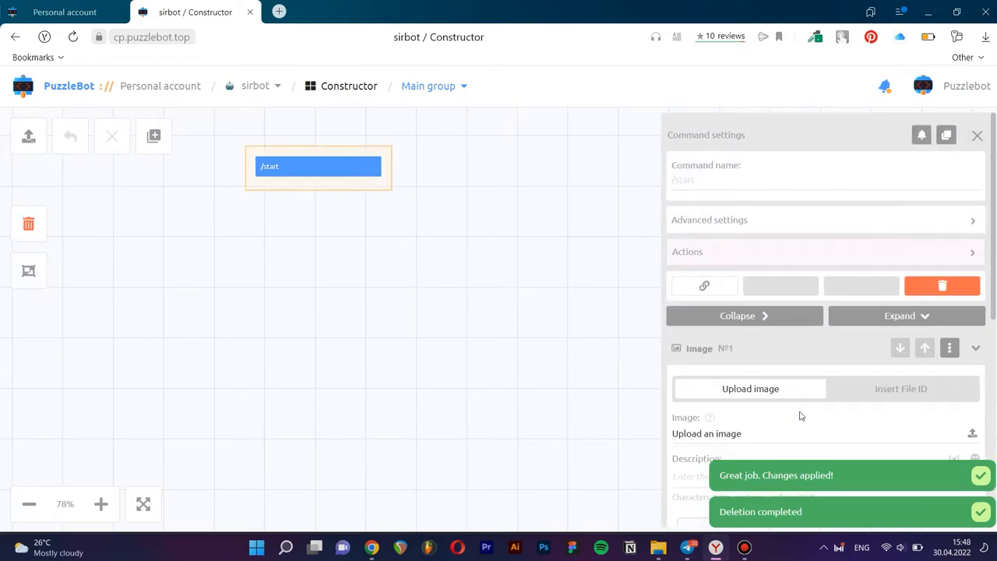
{"action": "left_click", "coordinate": [749, 389]}
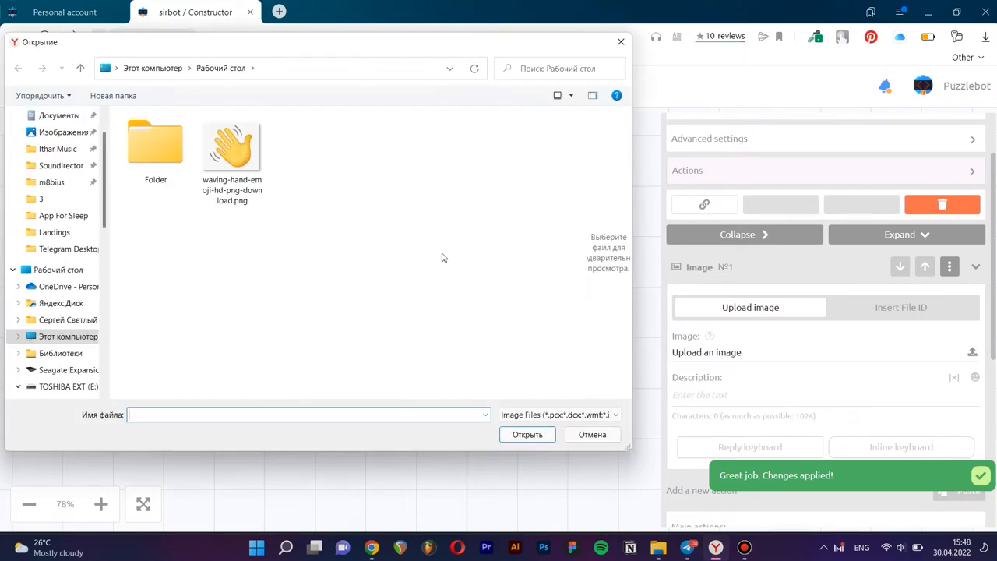
{"action": "left_click", "coordinate": [592, 434]}
{"action": "type", "text": "Welcome to the chat-bot w"}
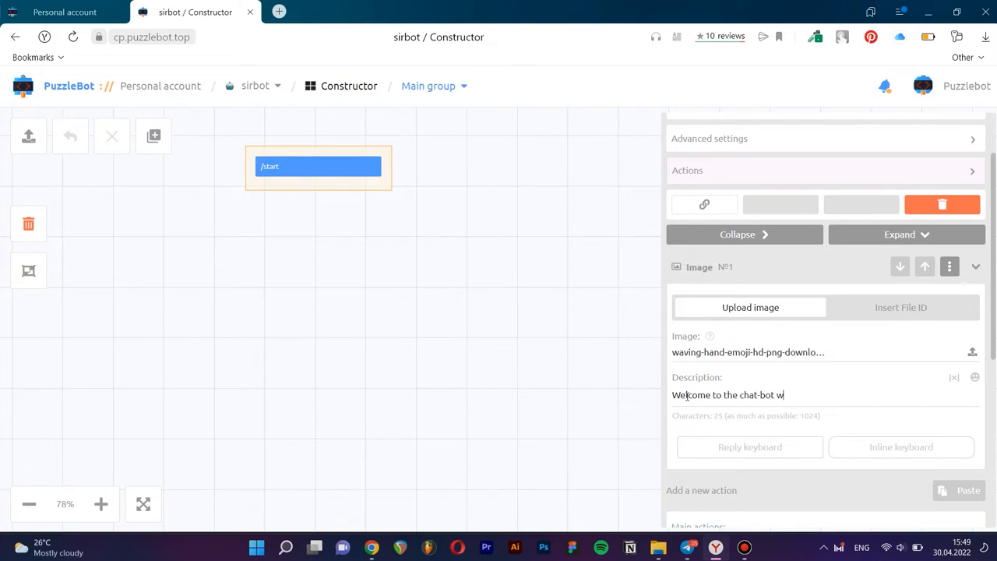
Write the welcome description asking users to choose a menu item, then return to sirbot's page.
{"action": "type", "text": "hich will help"}
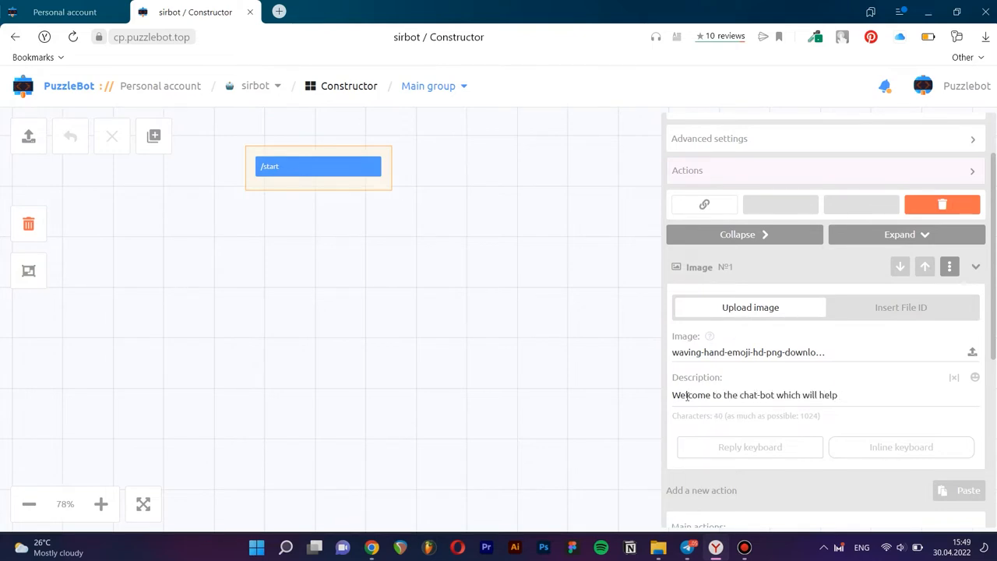
{"action": "type", "text": "you make a request to develop a bot."}
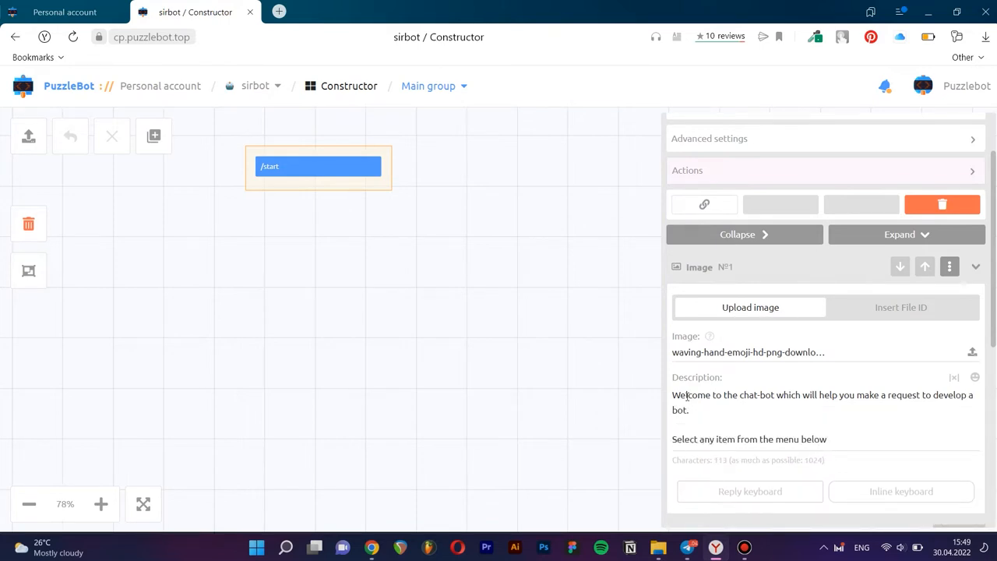
{"action": "type", "text": "to continue."}
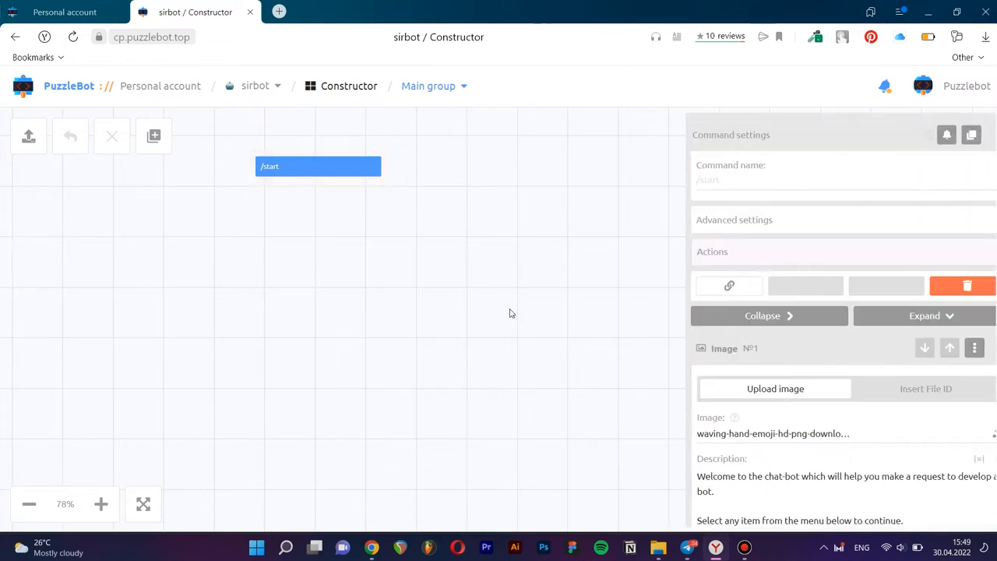
{"action": "left_click", "coordinate": [254, 86]}
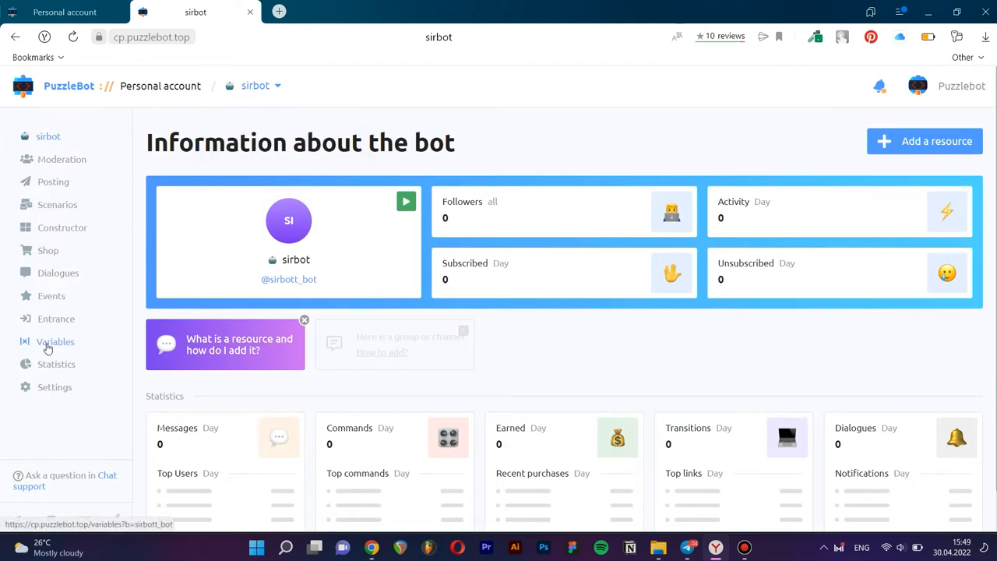
Copy the FIRST_NAME variable and insert it after 'Welcome' in the /start description.
{"action": "left_click", "coordinate": [55, 342]}
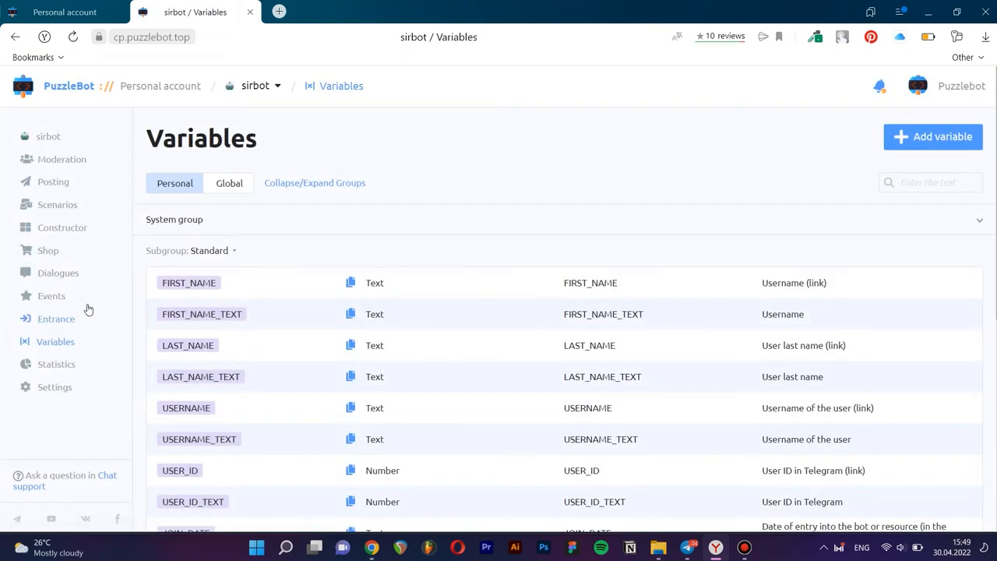
{"action": "left_click", "coordinate": [351, 283]}
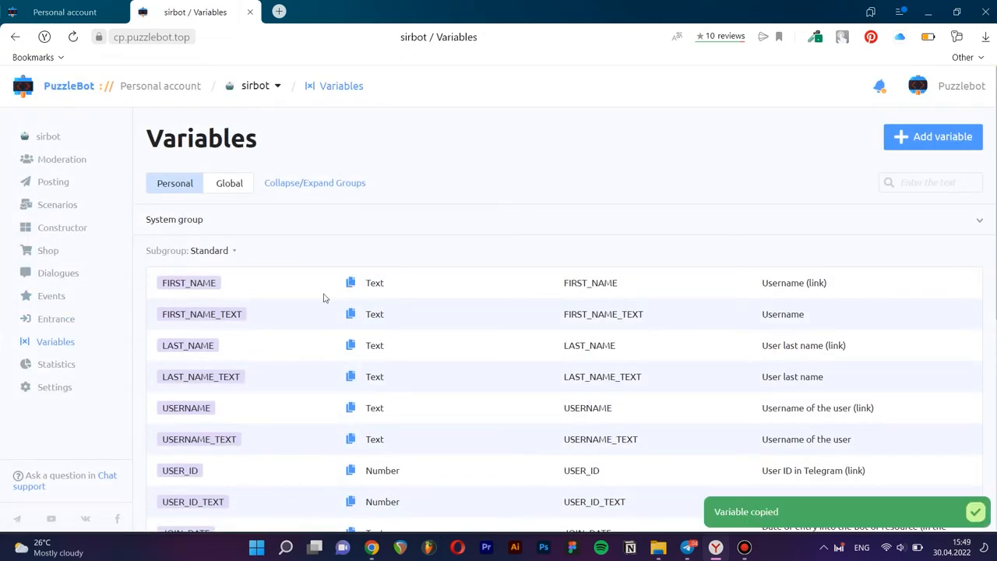
{"action": "left_click", "coordinate": [62, 227]}
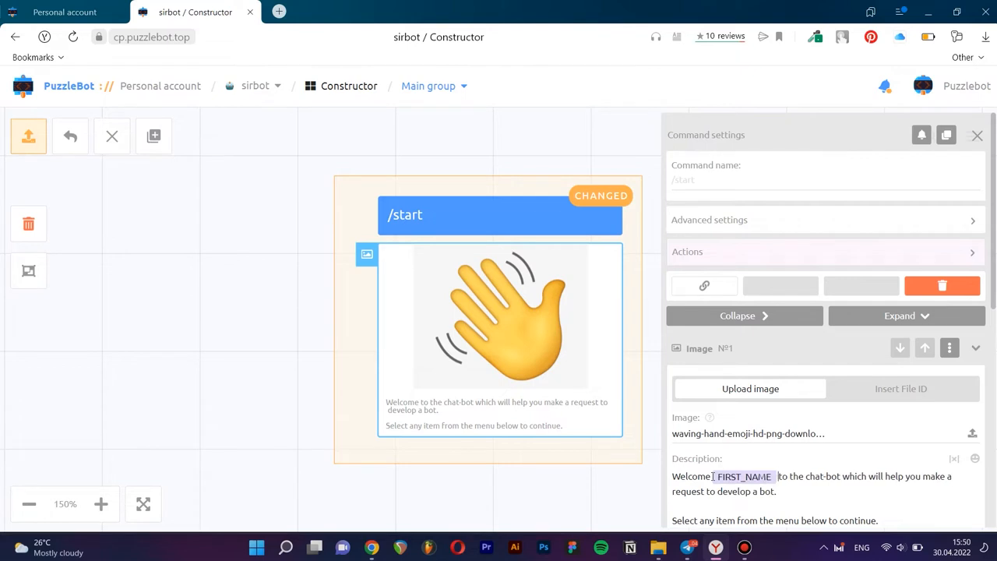
{"action": "double_click", "coordinate": [691, 476]}
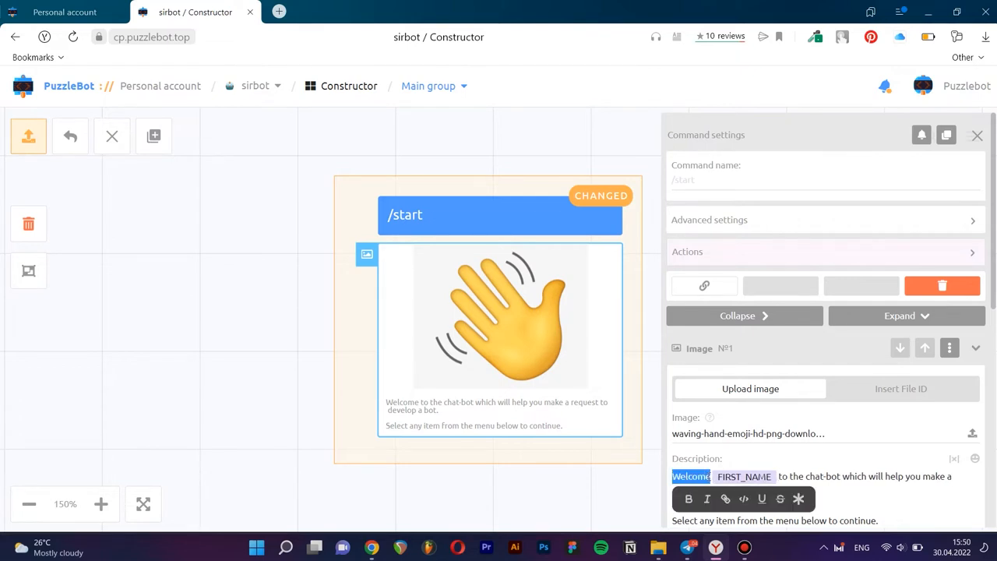
{"action": "scroll", "scroll_direction": "down", "scroll_amount": 3}
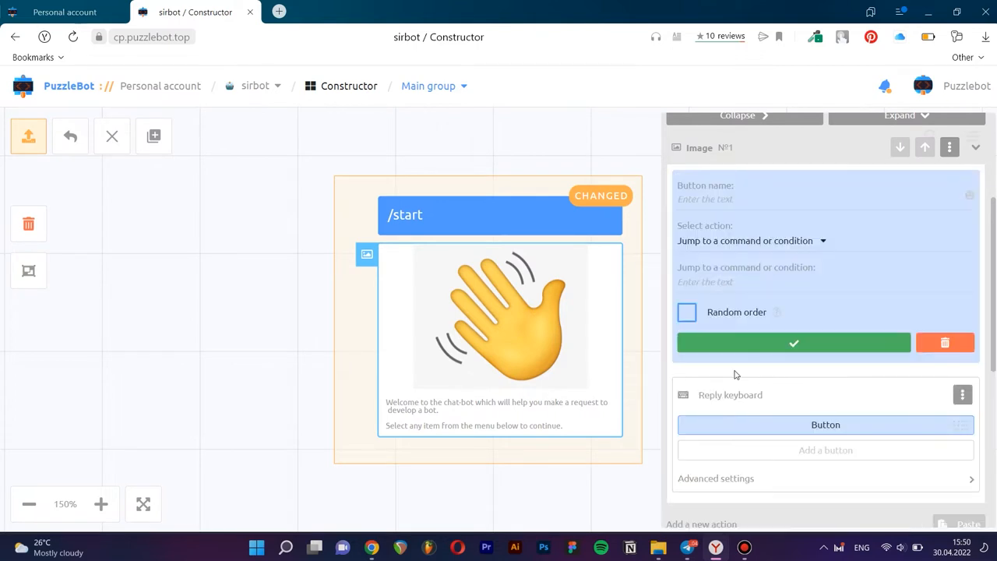
Add 'The cost of services' and 'Make an order' buttons to the /start reply keyboard.
{"action": "type", "text": "The cost of services"}
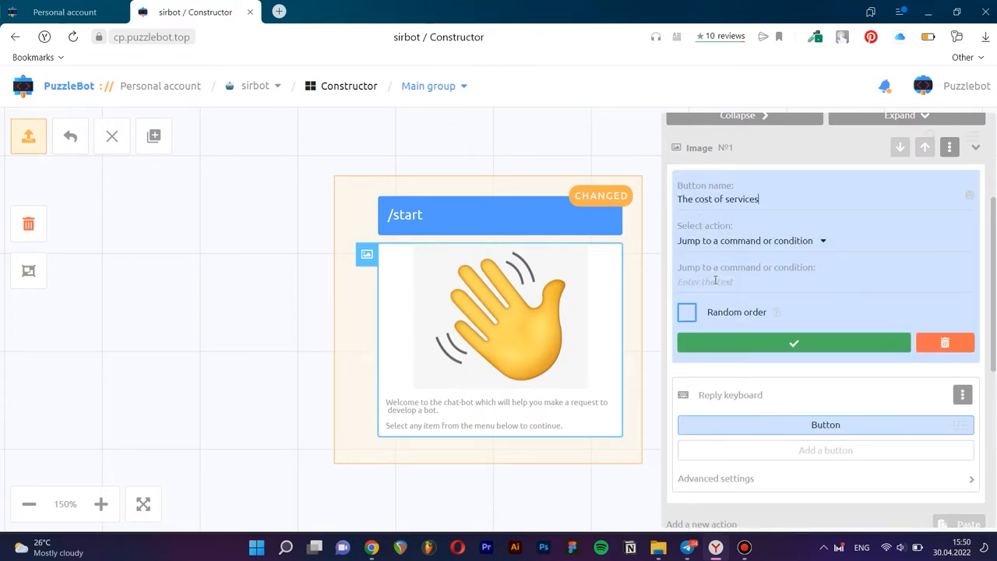
{"action": "type", "text": "The cost of"}
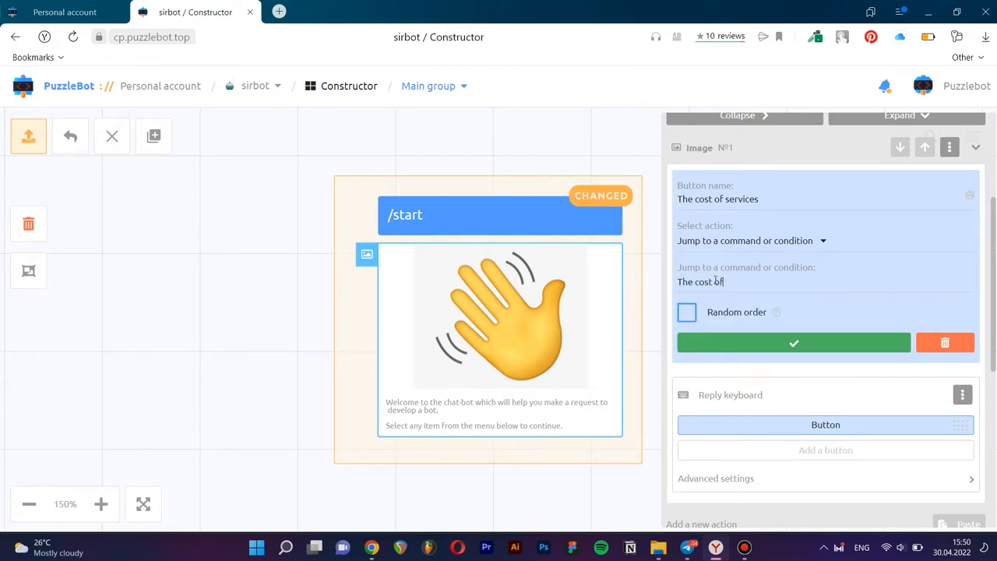
{"action": "type", "text": "services"}
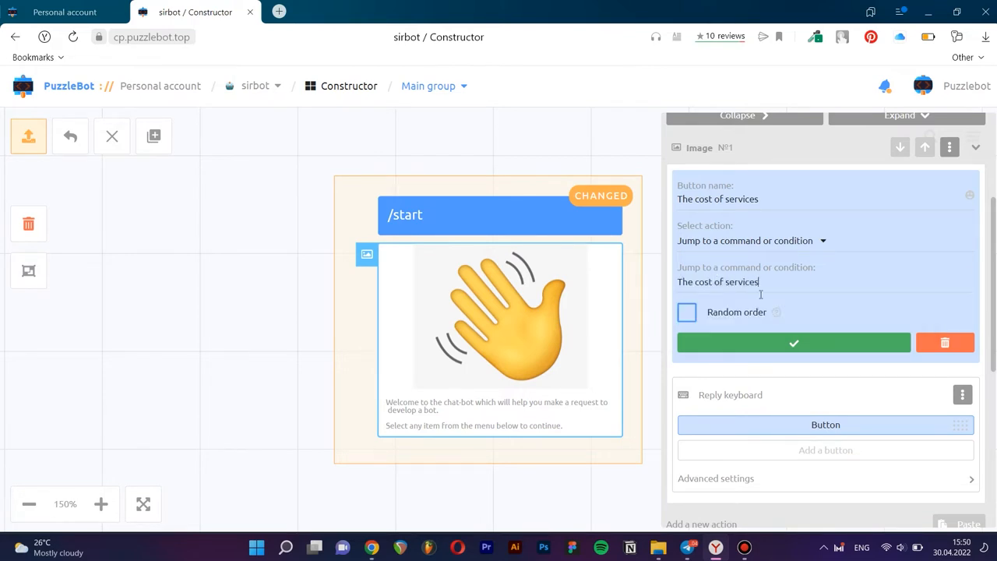
{"action": "left_click", "coordinate": [794, 342]}
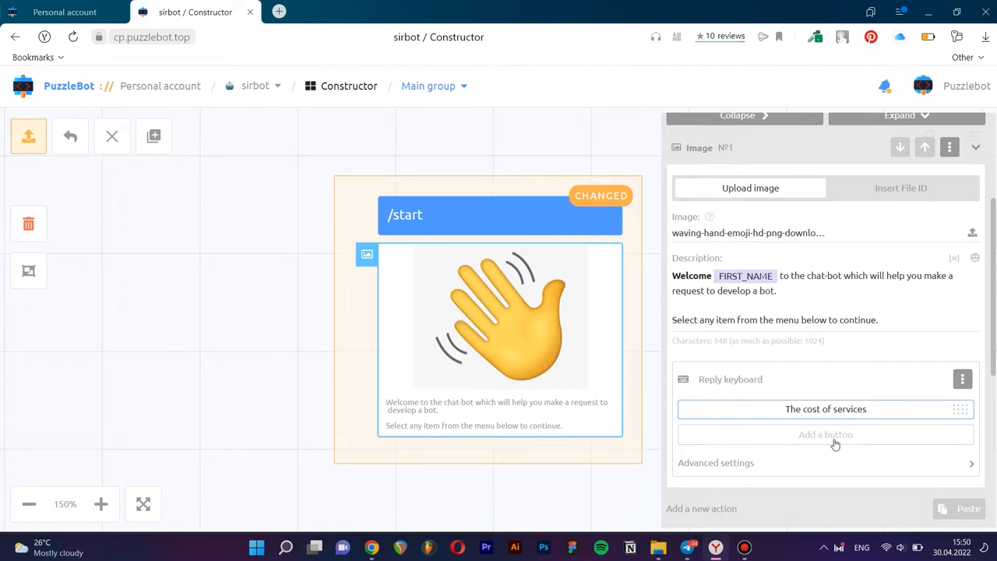
{"action": "left_click", "coordinate": [825, 434]}
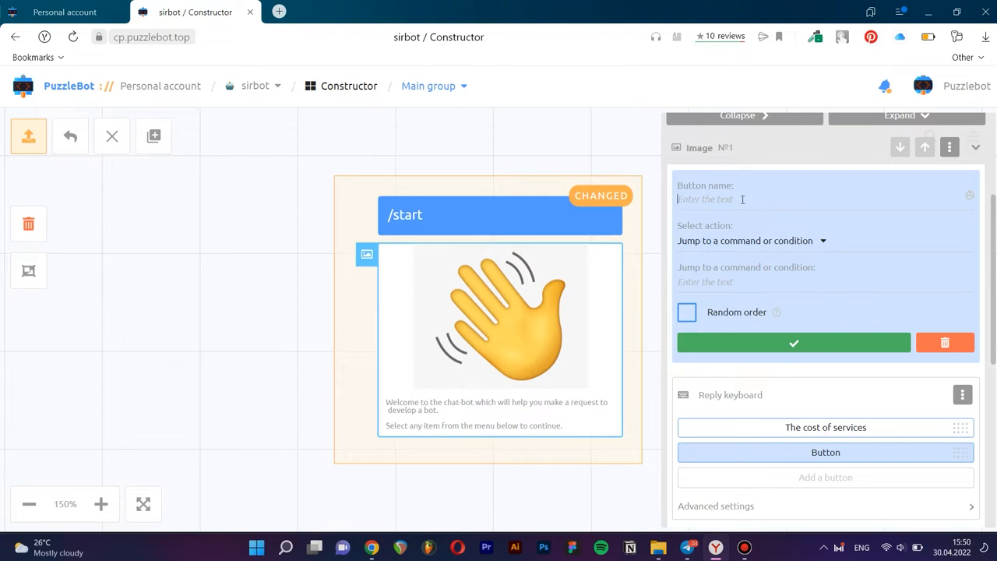
{"action": "type", "text": "Make an order"}
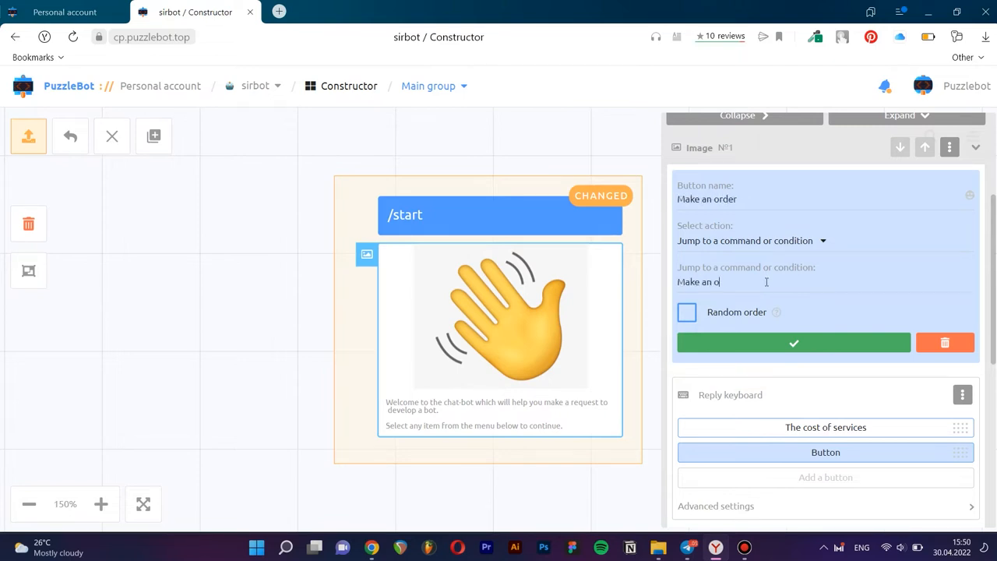
{"action": "left_click", "coordinate": [794, 343]}
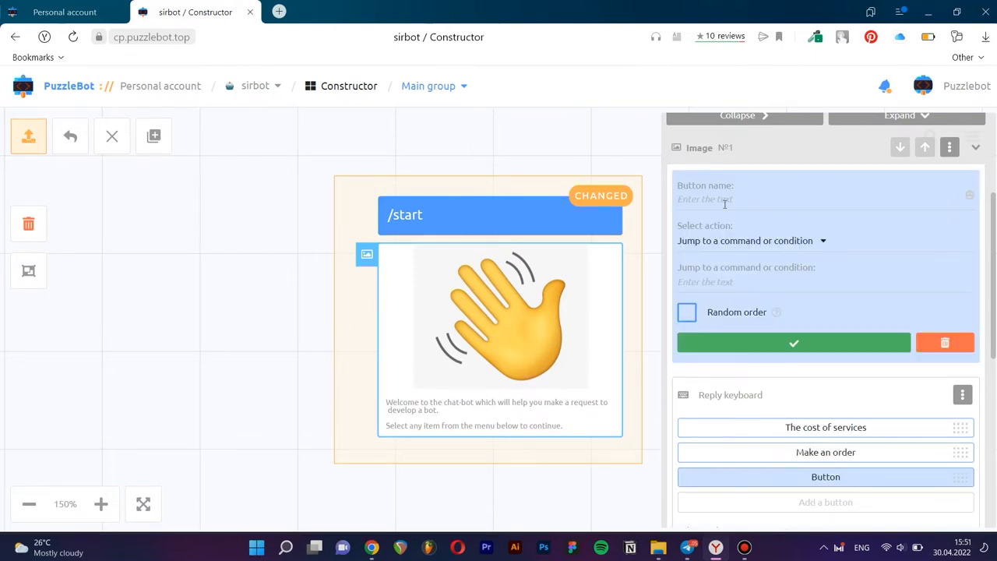
Add 'Bot cases' and 'Ask a question' buttons and set their command jumps.
{"action": "type", "text": "Bot cases"}
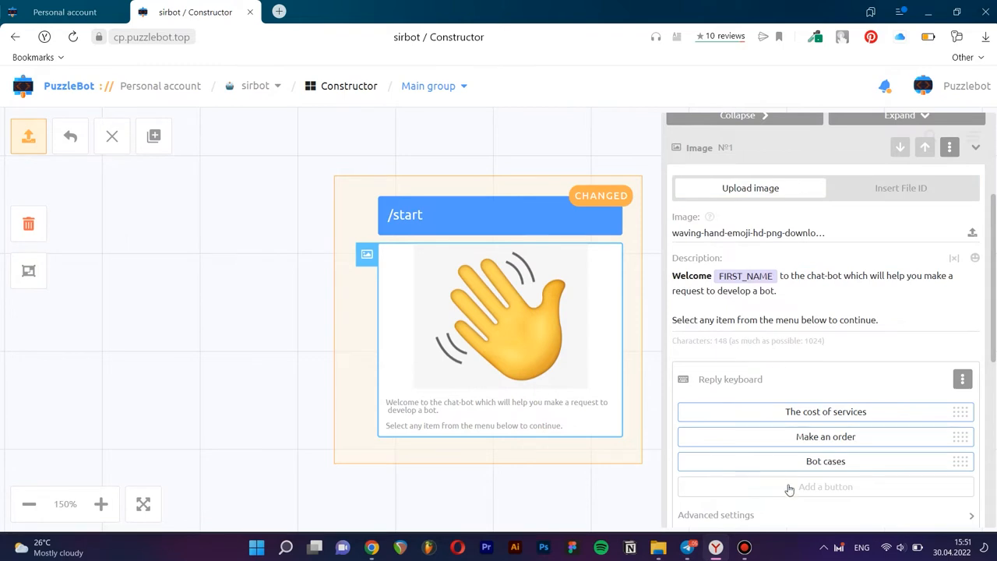
{"action": "left_click", "coordinate": [825, 487]}
{"action": "type", "text": "Ask a question"}
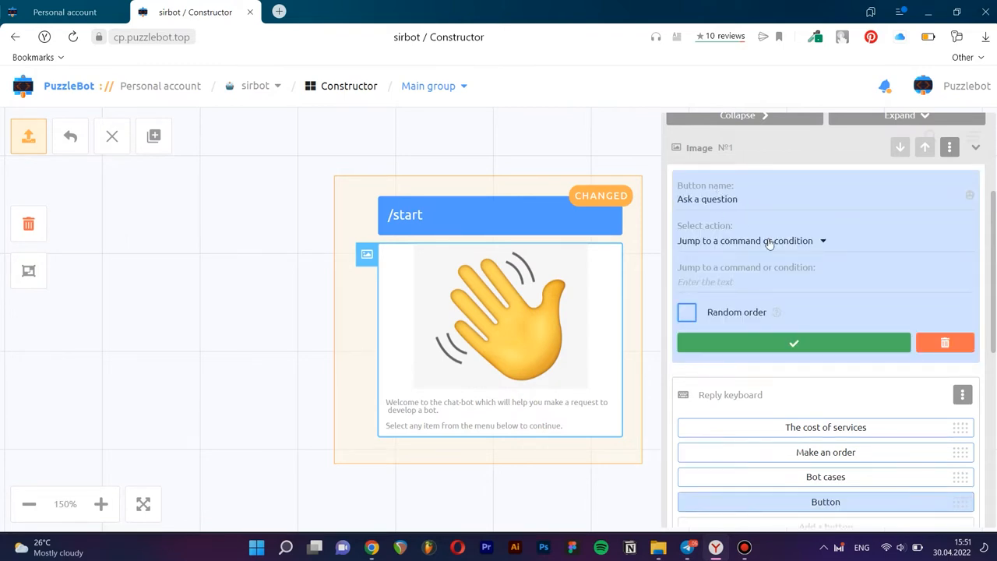
{"action": "left_click", "coordinate": [746, 240]}
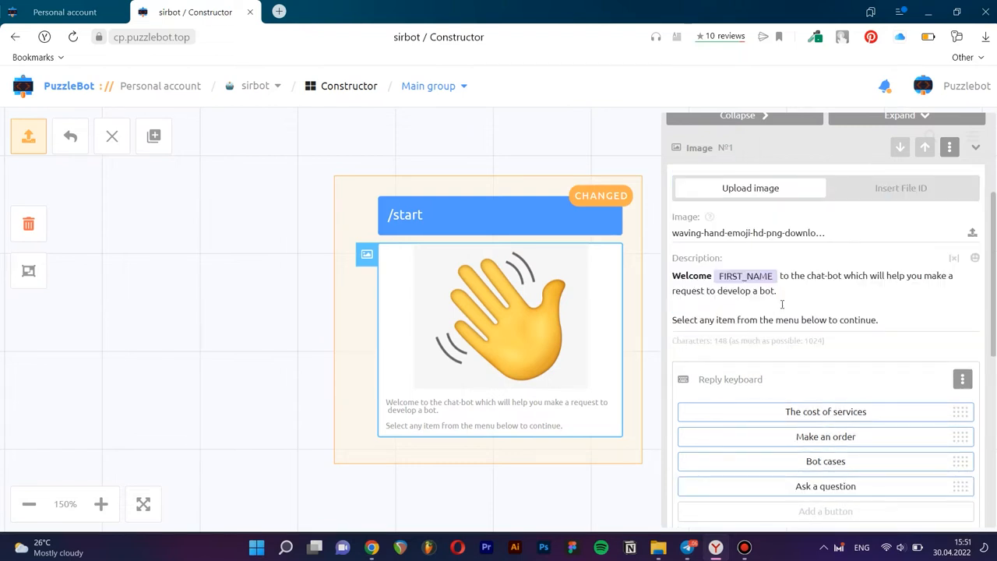
{"action": "mouse_move", "coordinate": [853, 475]}
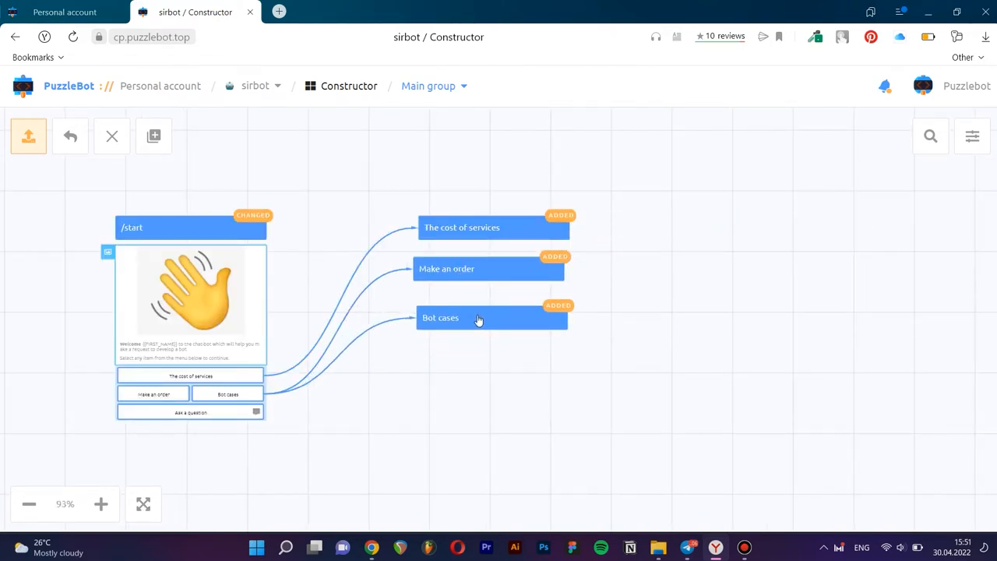
Create a new command block named Order on the canvas.
{"action": "left_click", "coordinate": [153, 137]}
{"action": "type", "text": "Order"}
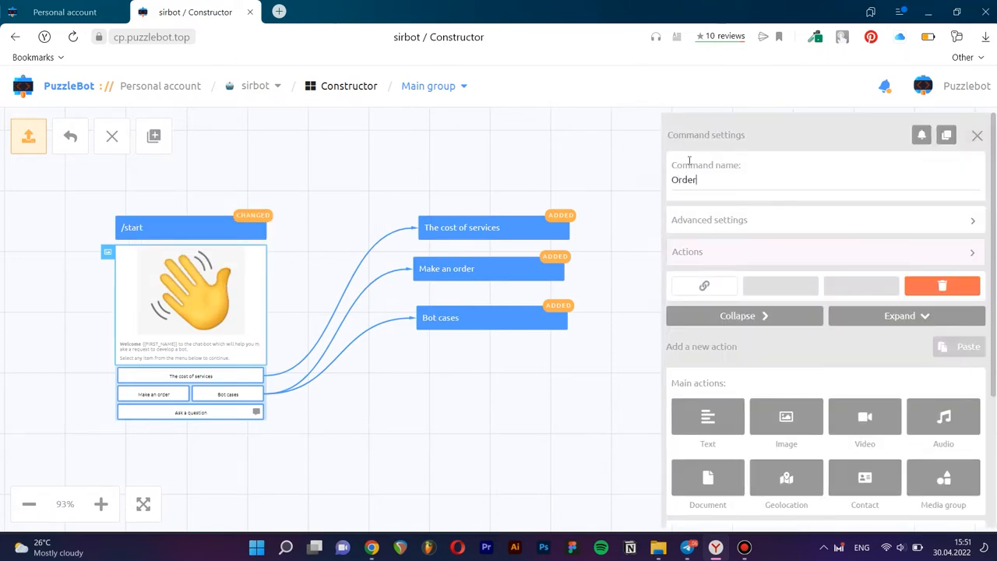
{"action": "mouse_move", "coordinate": [583, 176]}
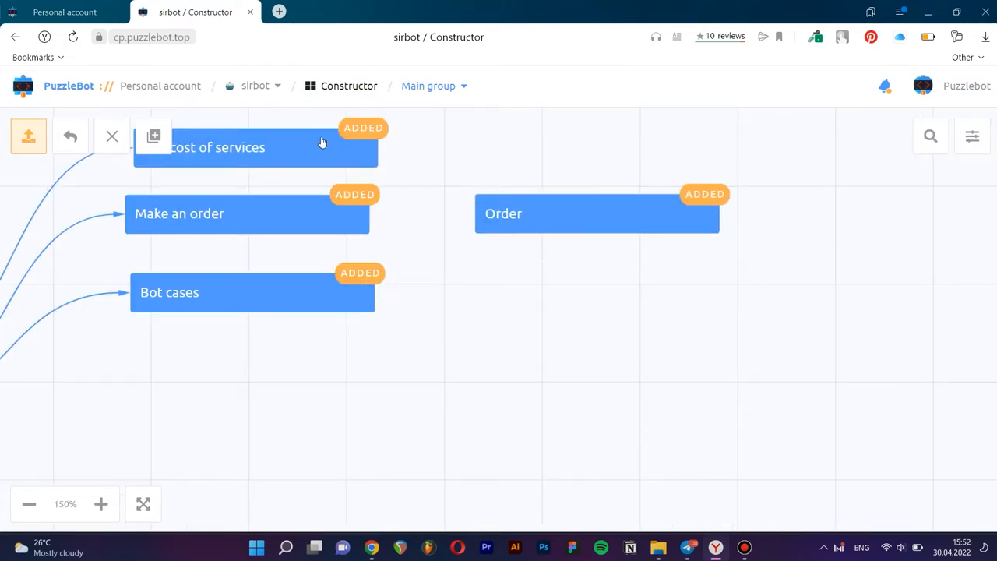
Give The cost of services a text reply saying bot cost depends on its task.
{"action": "left_click", "coordinate": [255, 147]}
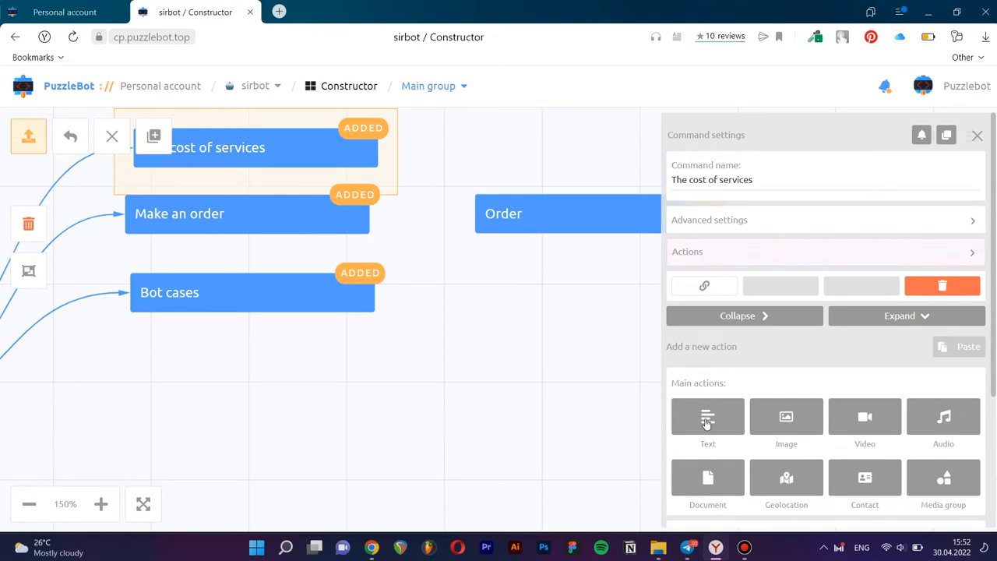
{"action": "left_click", "coordinate": [707, 417]}
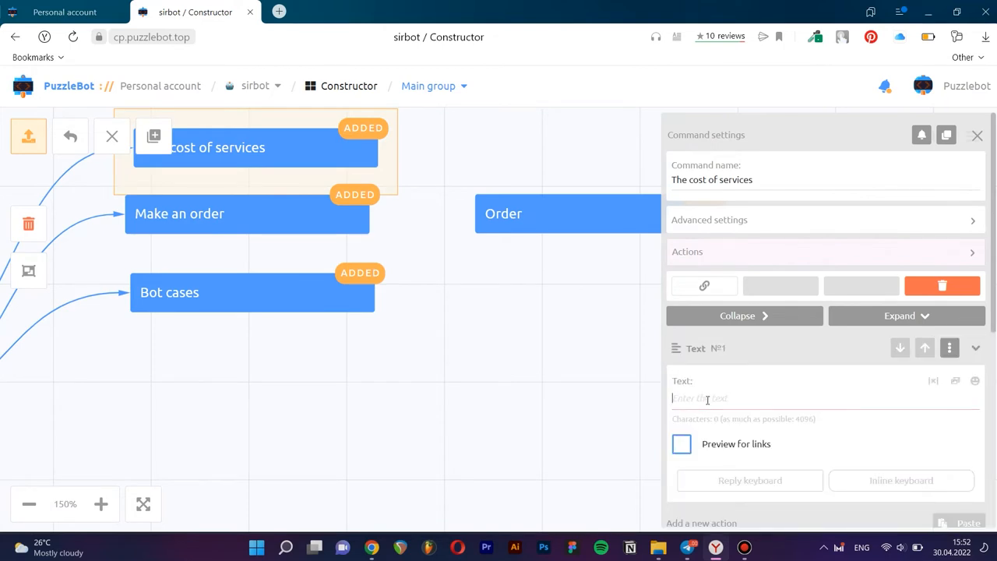
{"action": "type", "text": "The cost of creating a bot depends entirely on the"}
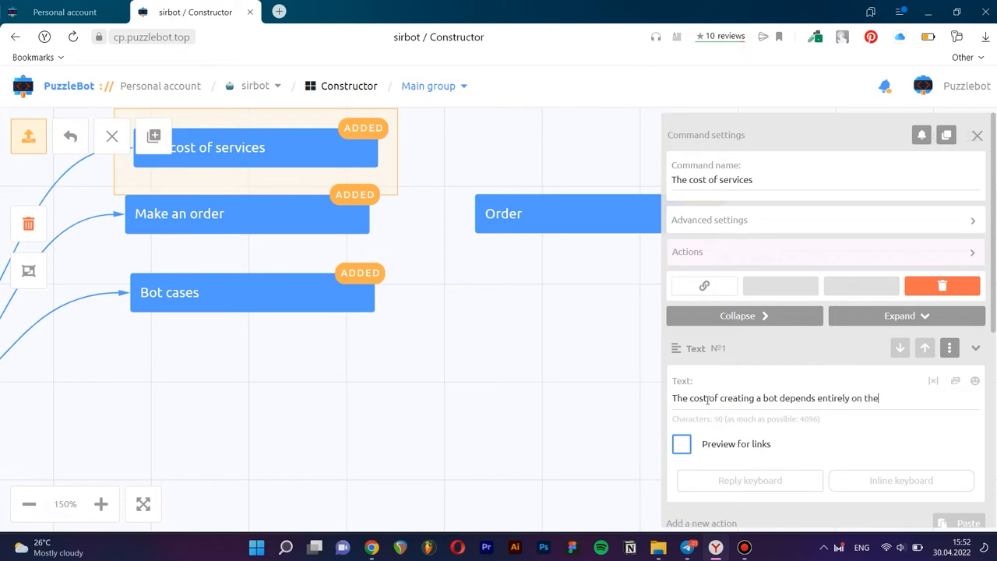
{"action": "type", "text": "task it will have to perform. We can give you th"}
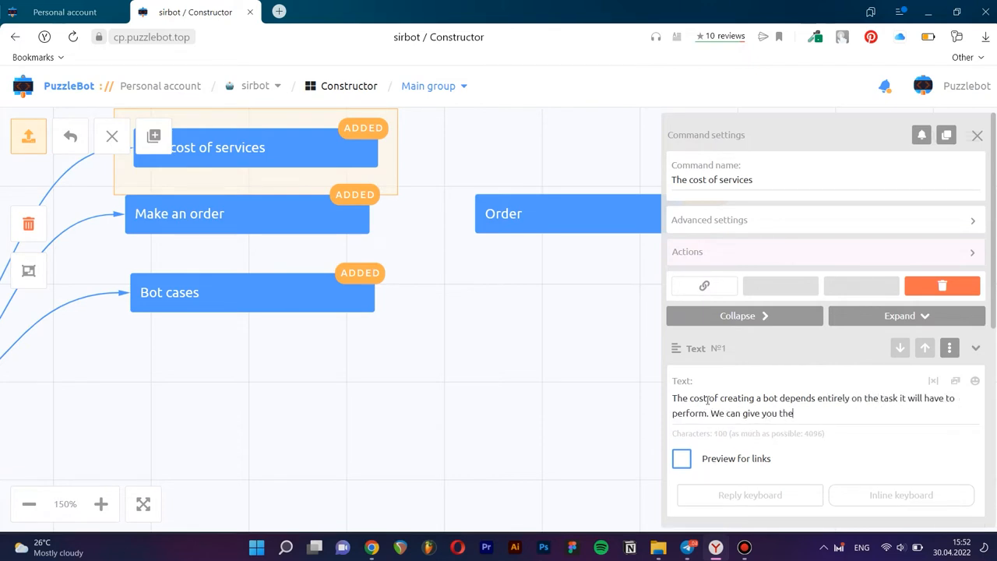
{"action": "type", "text": "exact sum and development time only after placing the order."}
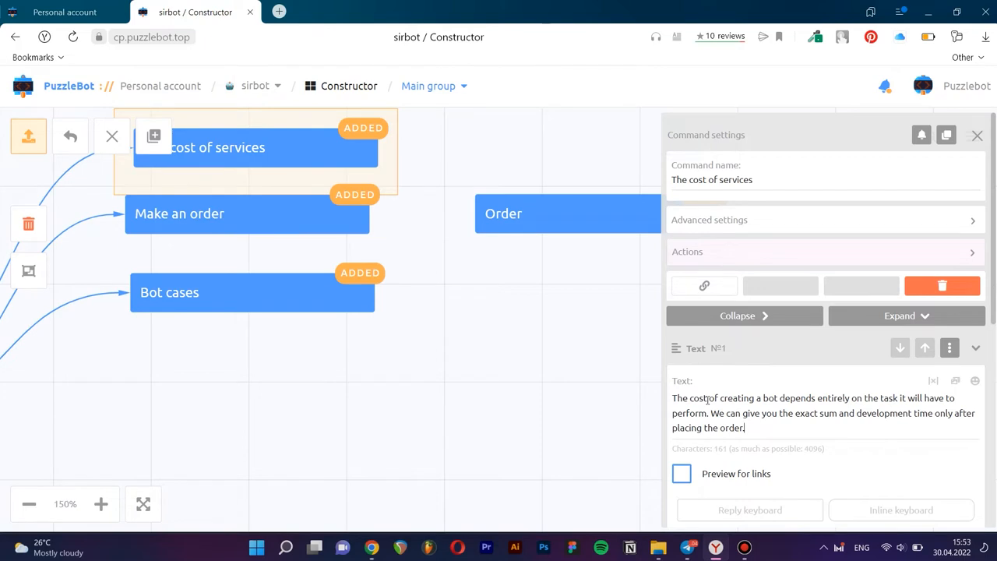
{"action": "scroll", "scroll_direction": "down", "scroll_amount": 3}
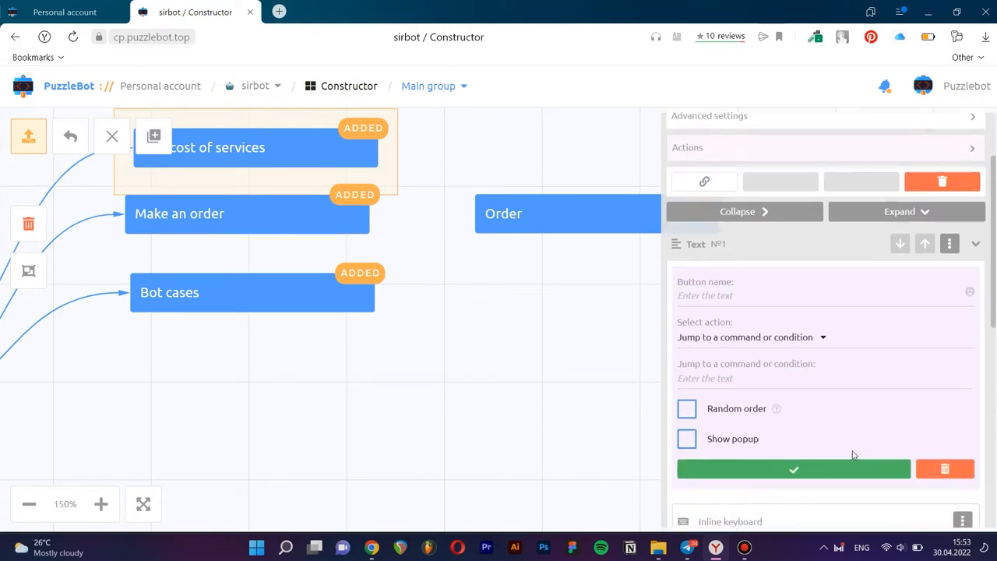
Add an inline 'Go to checkout' button that jumps to Make an order.
{"action": "left_click", "coordinate": [748, 295]}
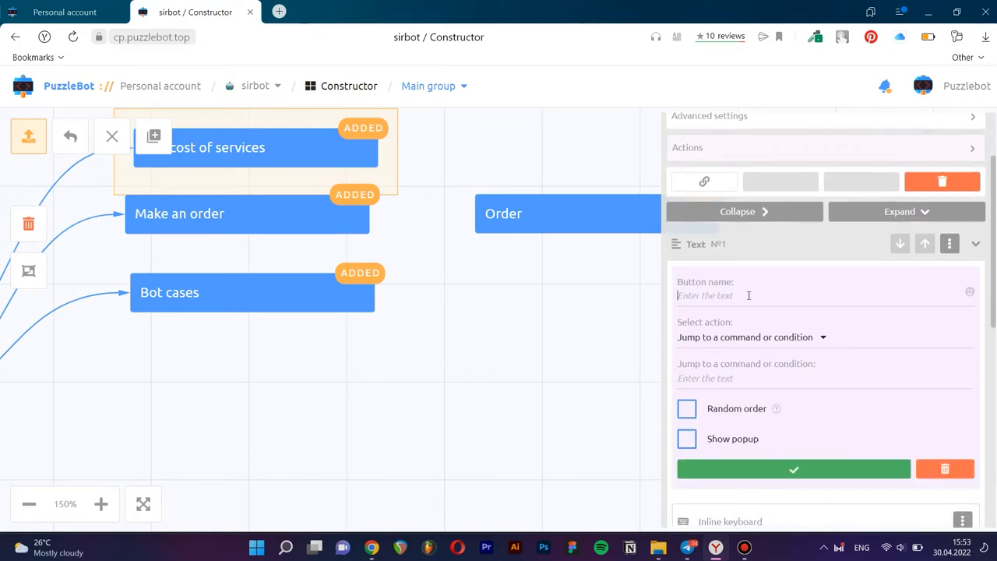
{"action": "type", "text": "Go to checkout"}
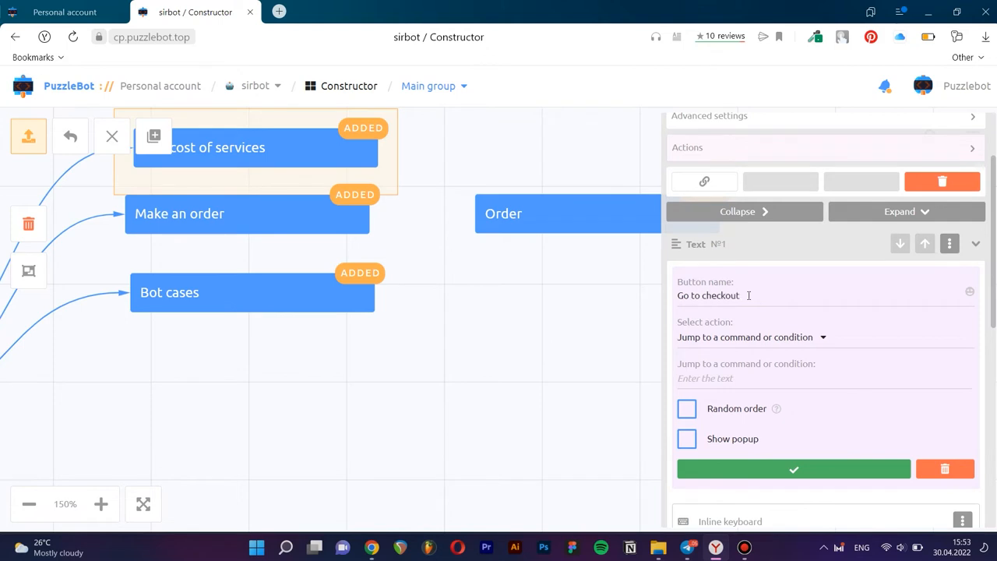
{"action": "type", "text": "ma"}
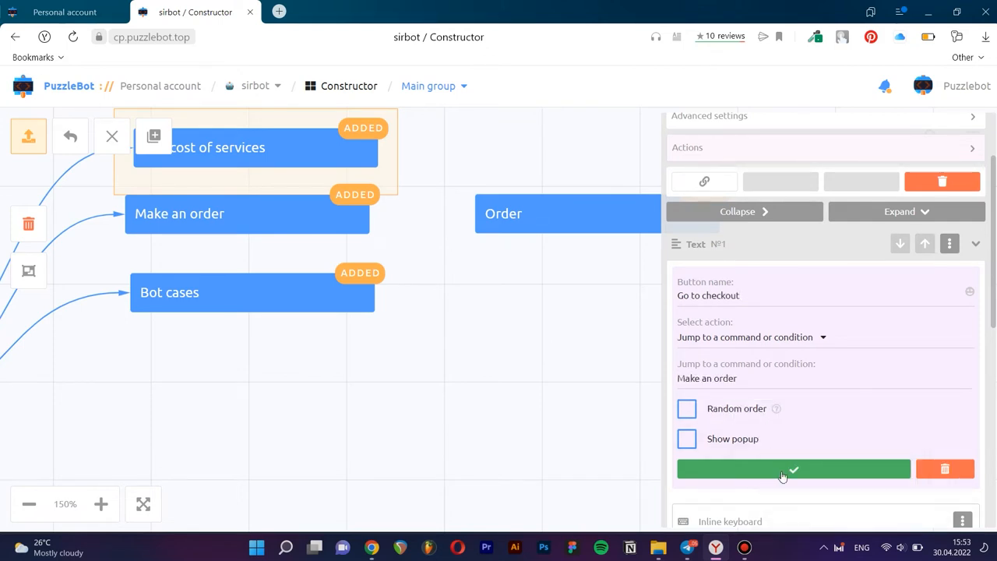
{"action": "left_click", "coordinate": [793, 469]}
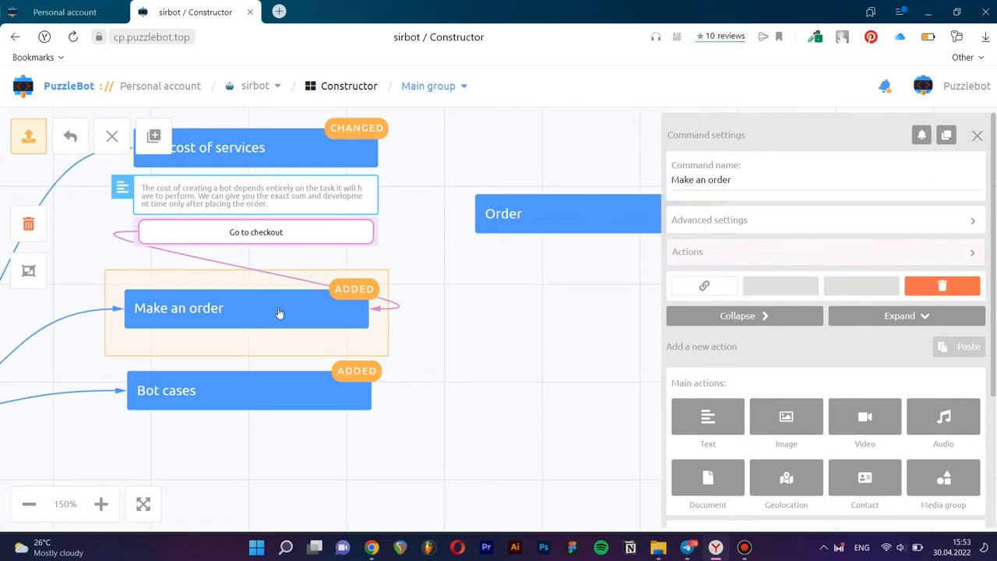
Add a Make an order text explaining users must answer questions to scope development cost and timing.
{"action": "left_click", "coordinate": [708, 417]}
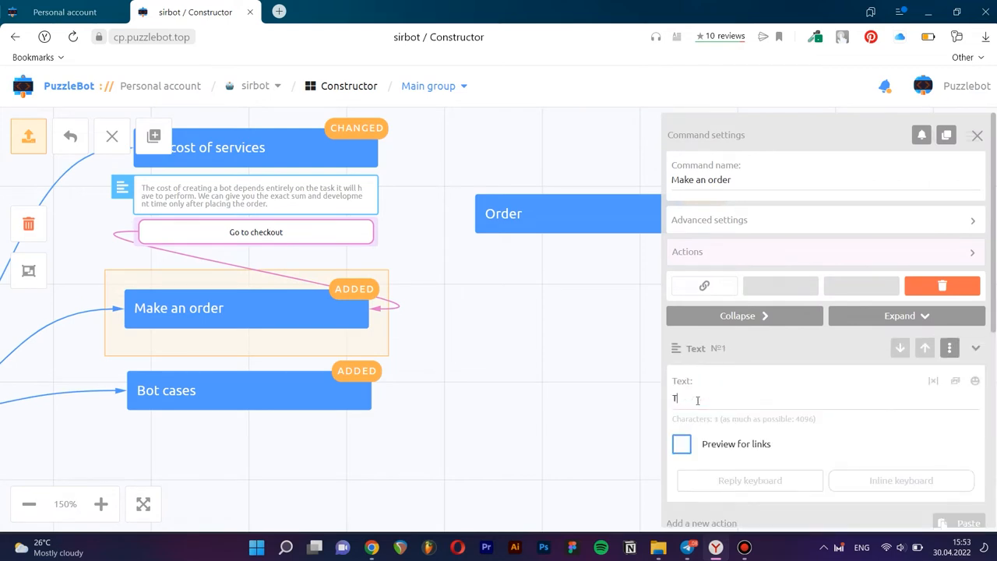
{"action": "type", "text": "To understand the scope of development"}
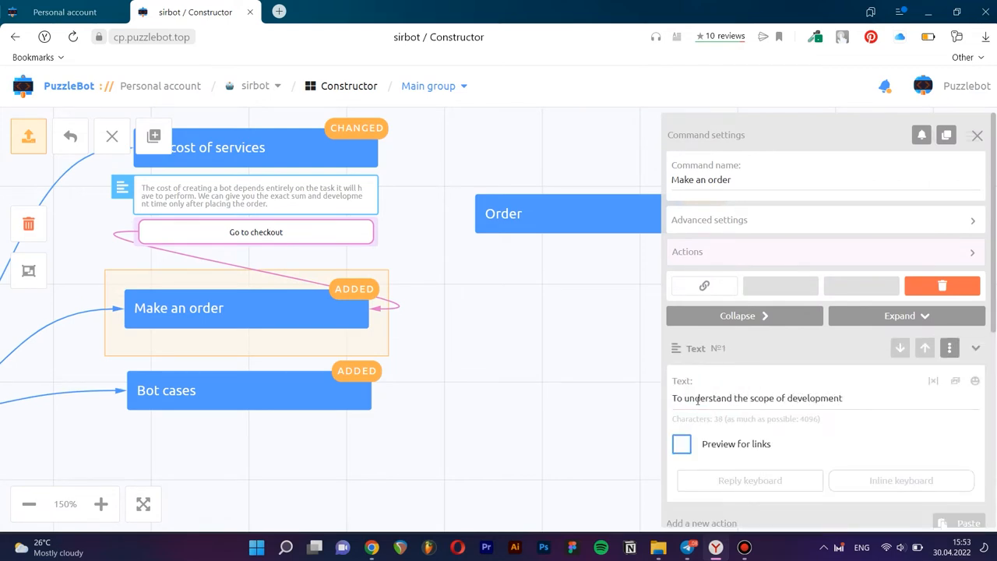
{"action": "type", "text": "(from which you can calculate"}
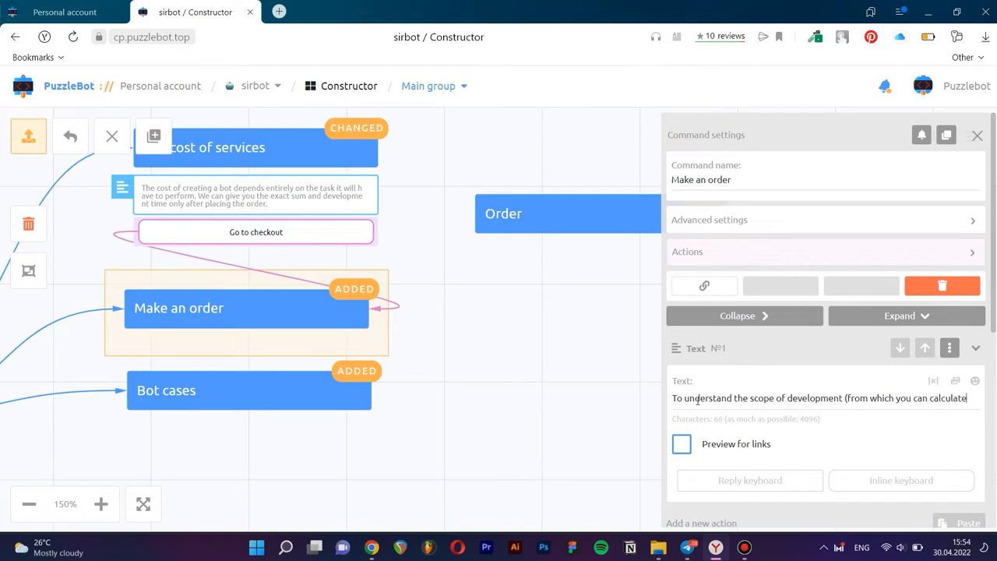
{"action": "type", "text": "the cost and timing of the"}
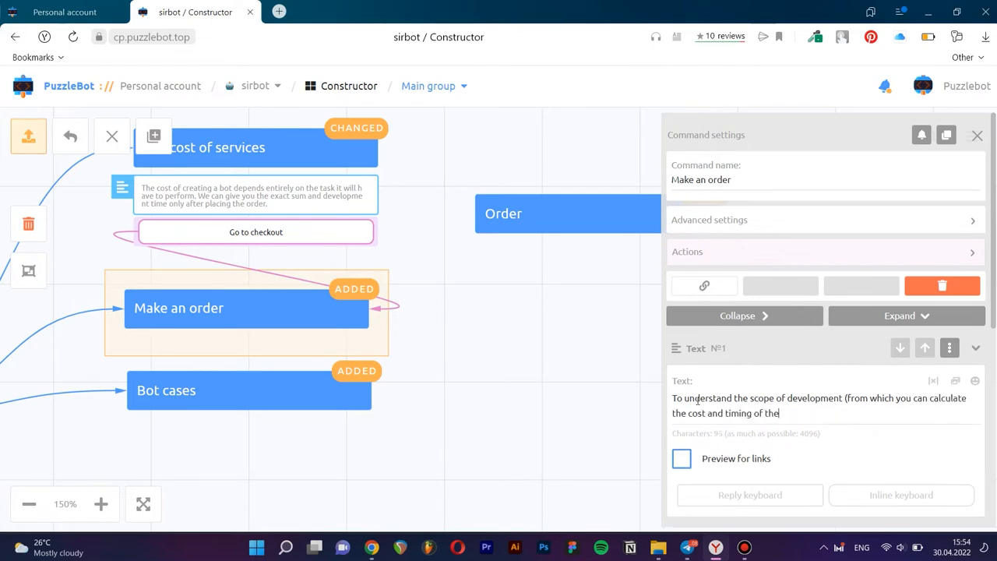
{"action": "type", "text": "work), you need to an"}
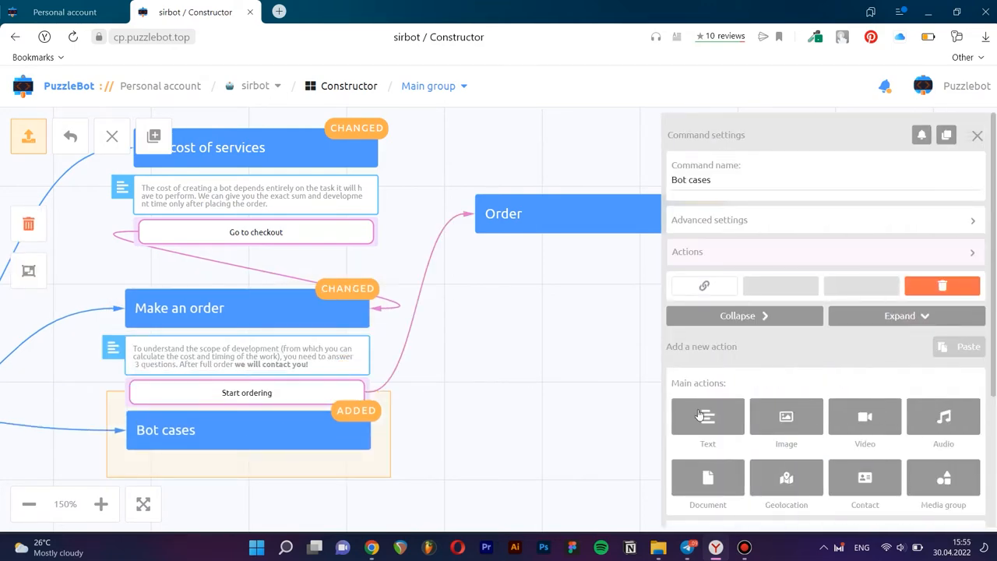
Finish the Bot cases reply about being among the first cases, then add an input form to Order.
{"action": "left_click", "coordinate": [707, 417]}
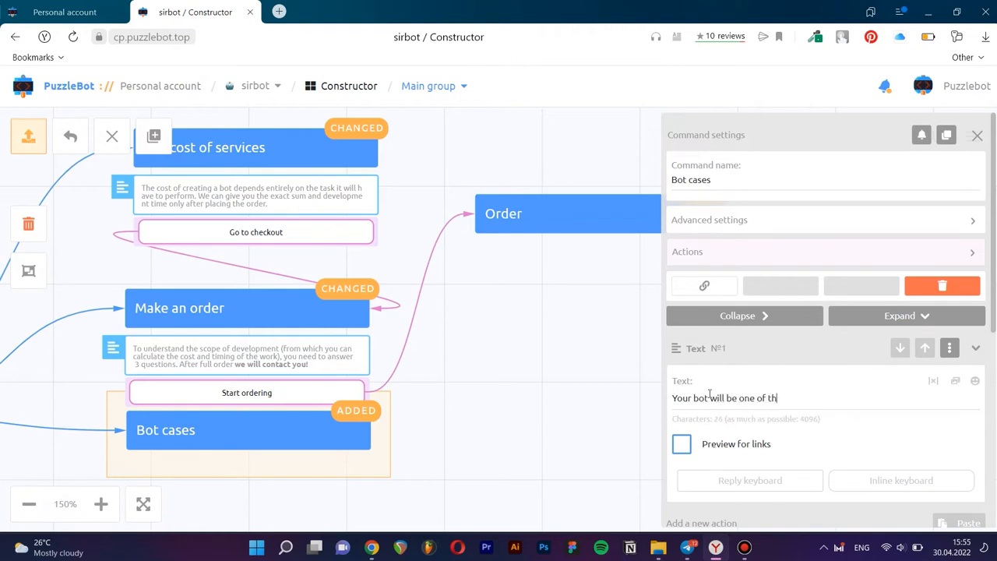
{"action": "type", "text": "e first our cases!"}
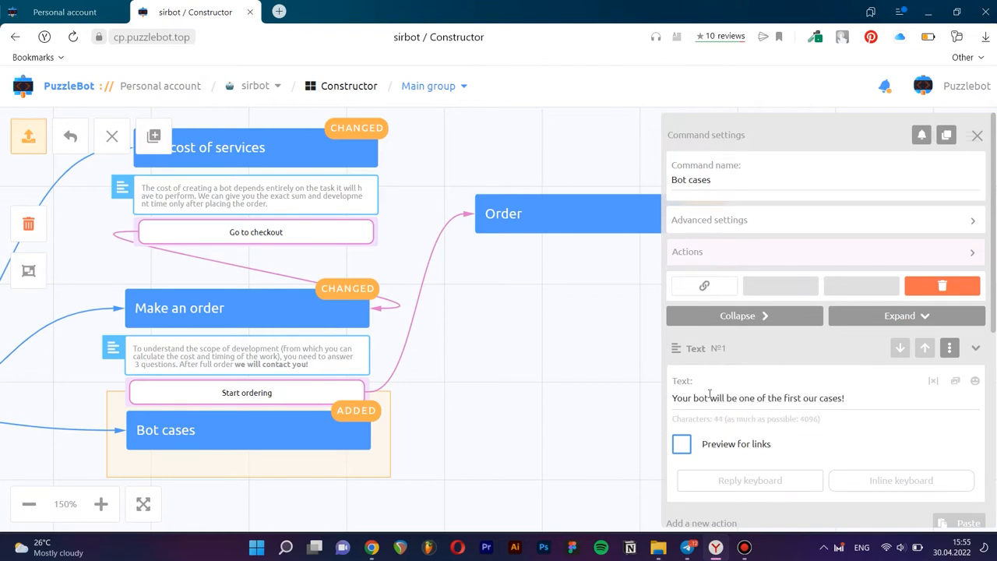
{"action": "left_click", "coordinate": [977, 135]}
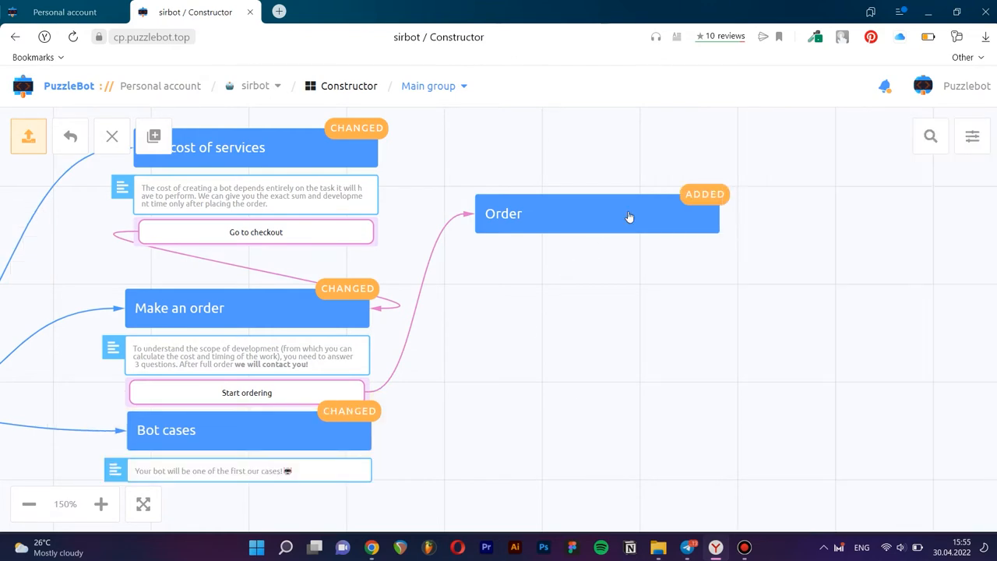
{"action": "left_click", "coordinate": [597, 214]}
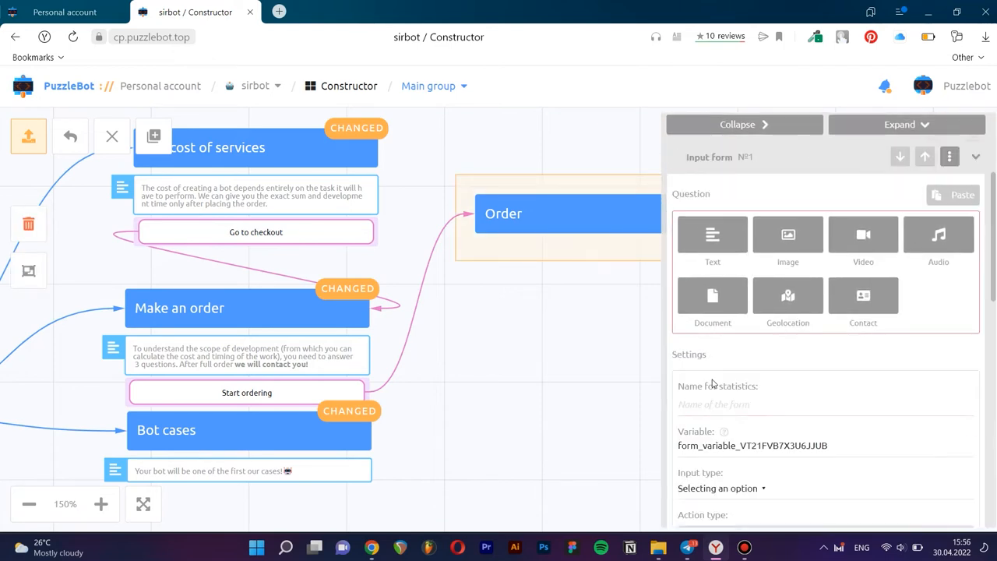
Make question 1 a Text question asking for the bot idea, named 'Idea description', variable 'description'.
{"action": "left_click", "coordinate": [713, 233]}
{"action": "type", "text": "Describe your idea in as much detail as possible, specifying the basic functions"}
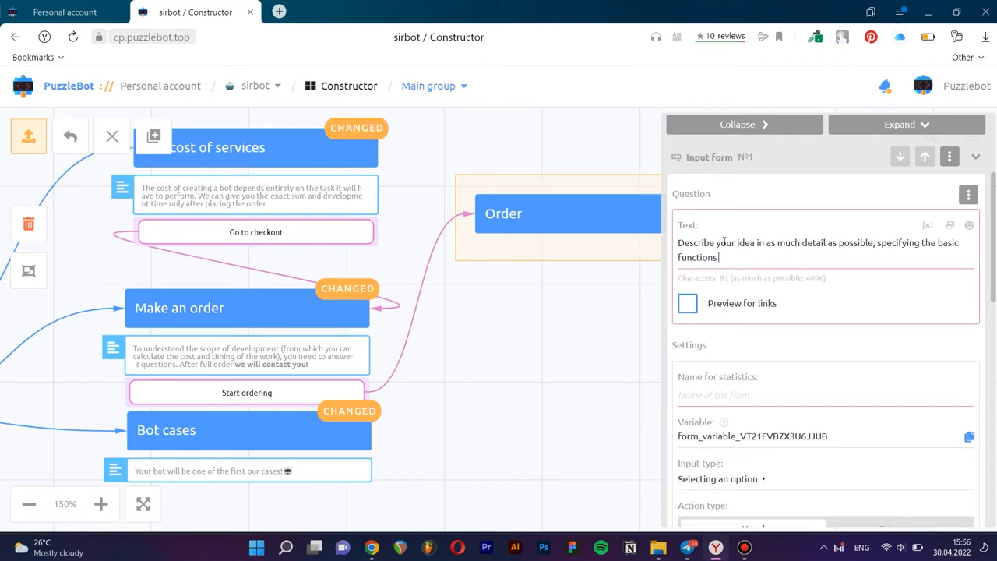
{"action": "type", "text": "your bot will perform."}
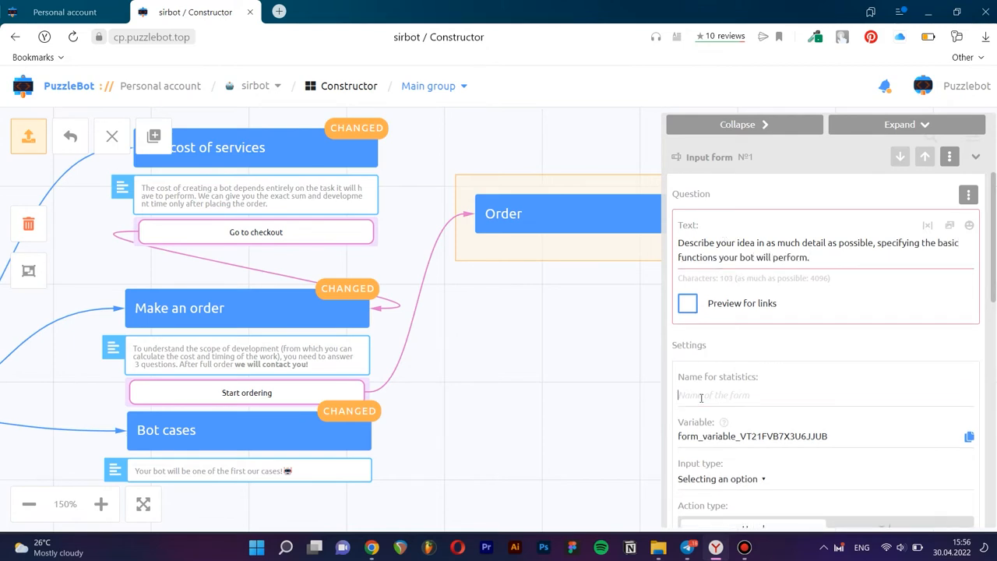
{"action": "type", "text": "Idea description"}
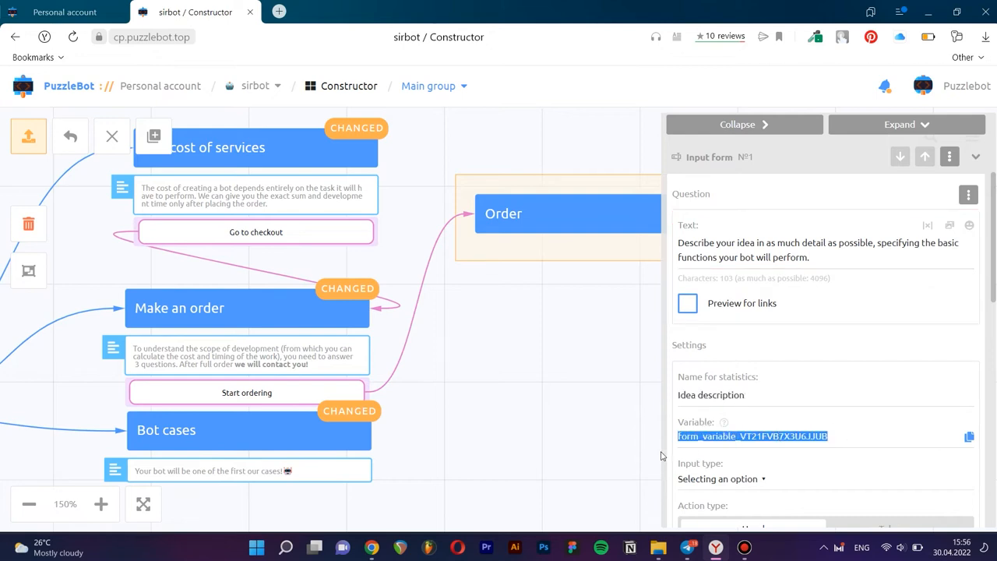
{"action": "type", "text": "description"}
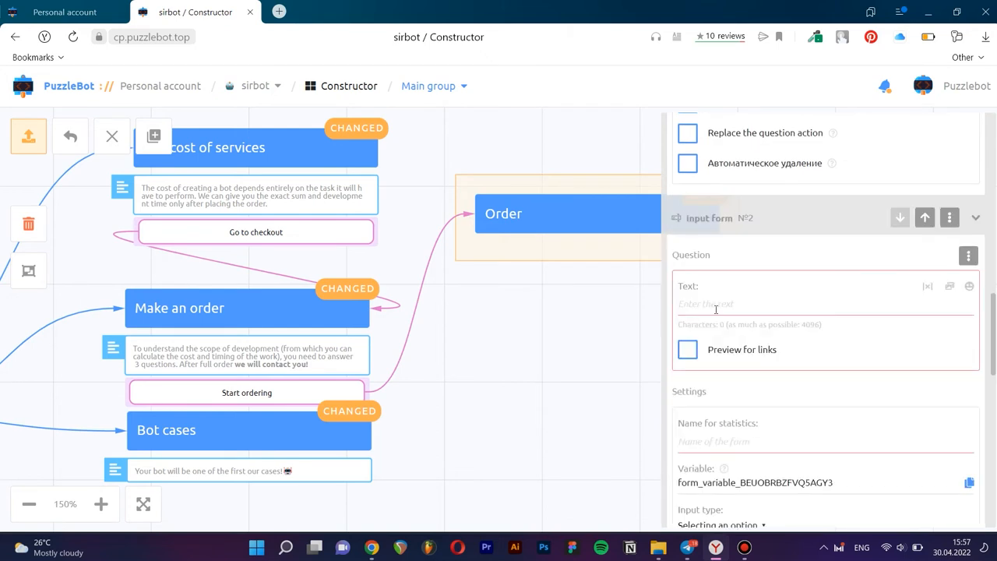
Ask for usernames of similar bots as 'bots list' in variable 'bots', with a Skip button.
{"action": "type", "text": "List the usernames of"}
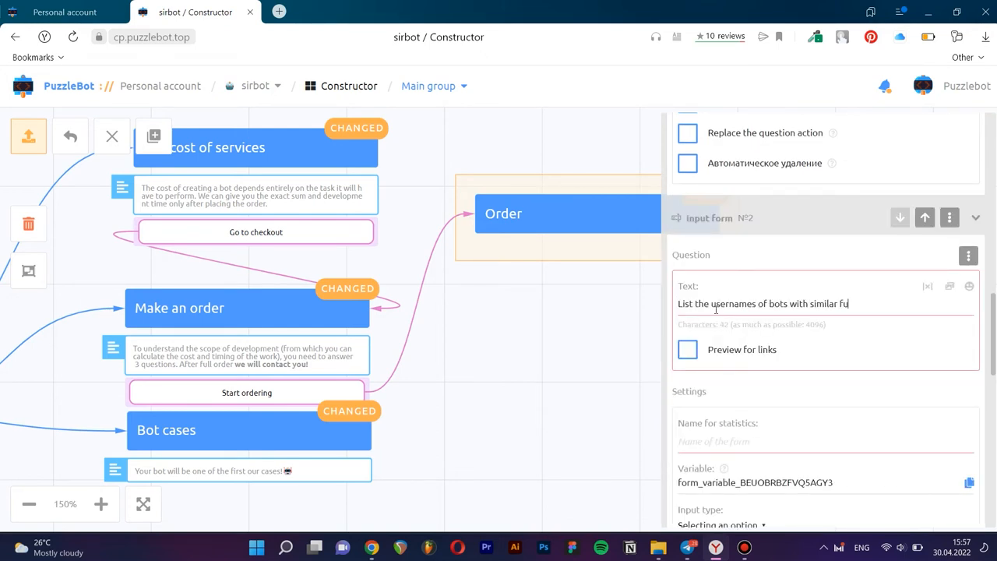
{"action": "type", "text": "bots"}
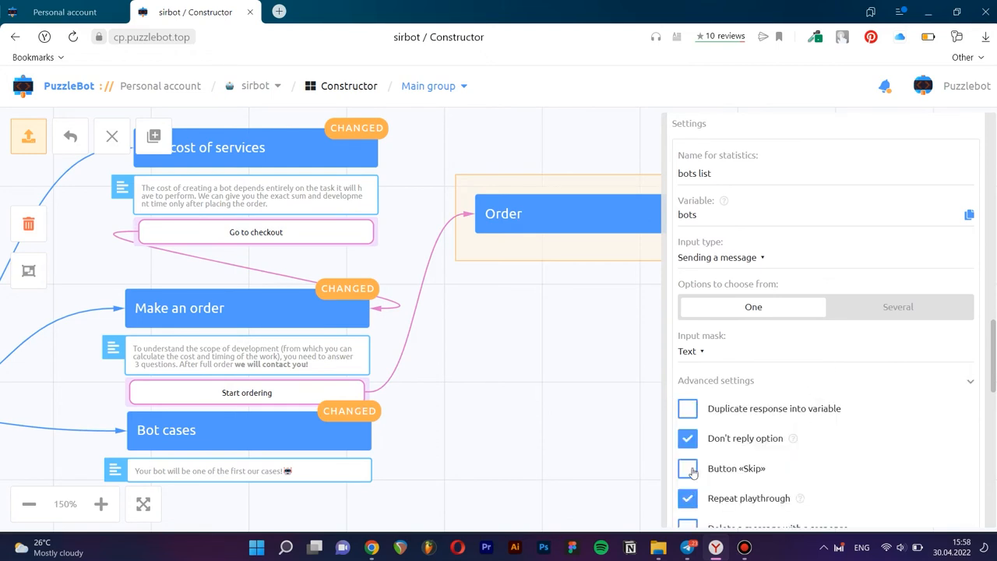
{"action": "left_click", "coordinate": [687, 468]}
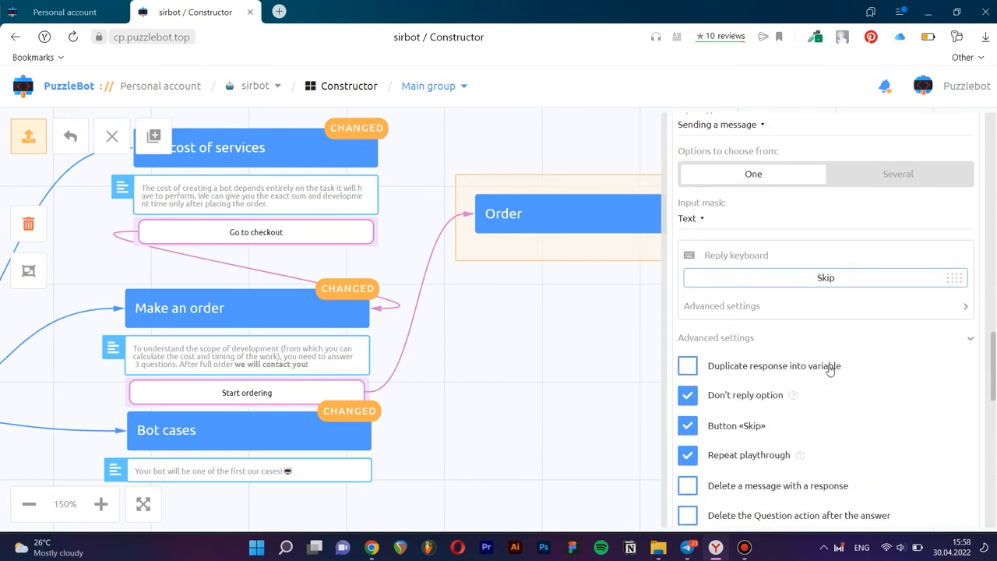
{"action": "scroll", "scroll_direction": "down", "scroll_amount": 3}
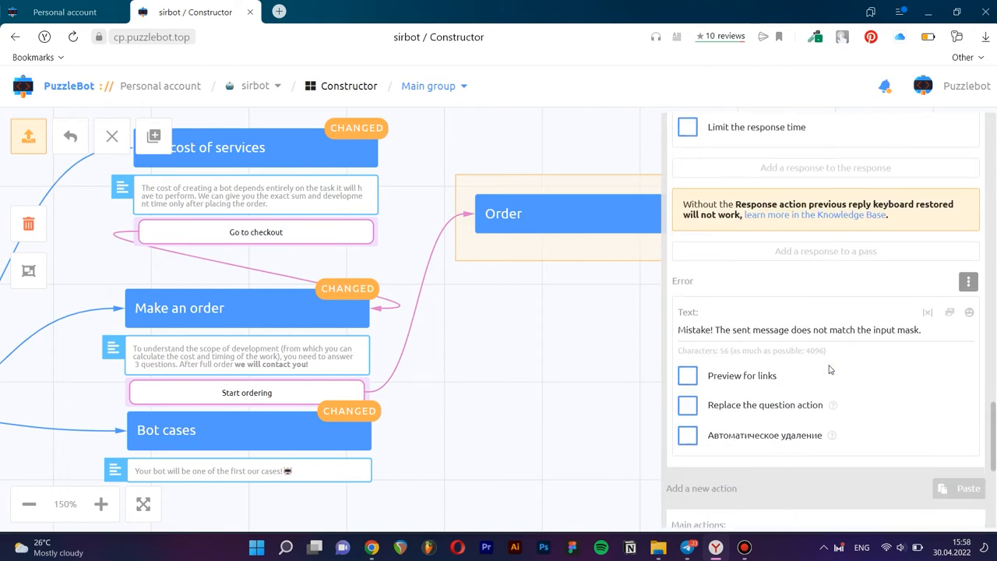
{"action": "scroll", "scroll_direction": "down", "scroll_amount": 3}
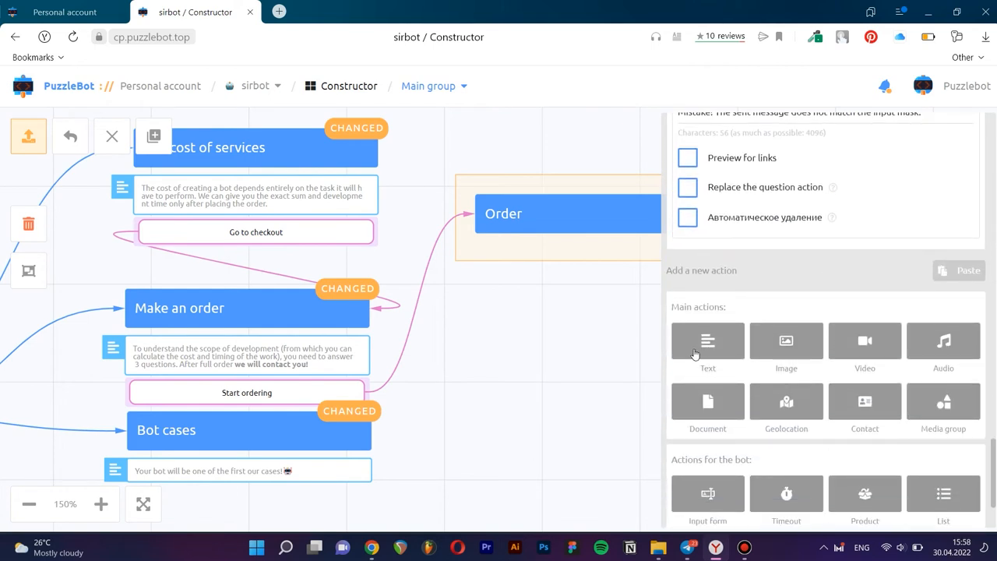
End Order with the text 'Thank you for the request. We will contact you shortly!'.
{"action": "left_click", "coordinate": [708, 347]}
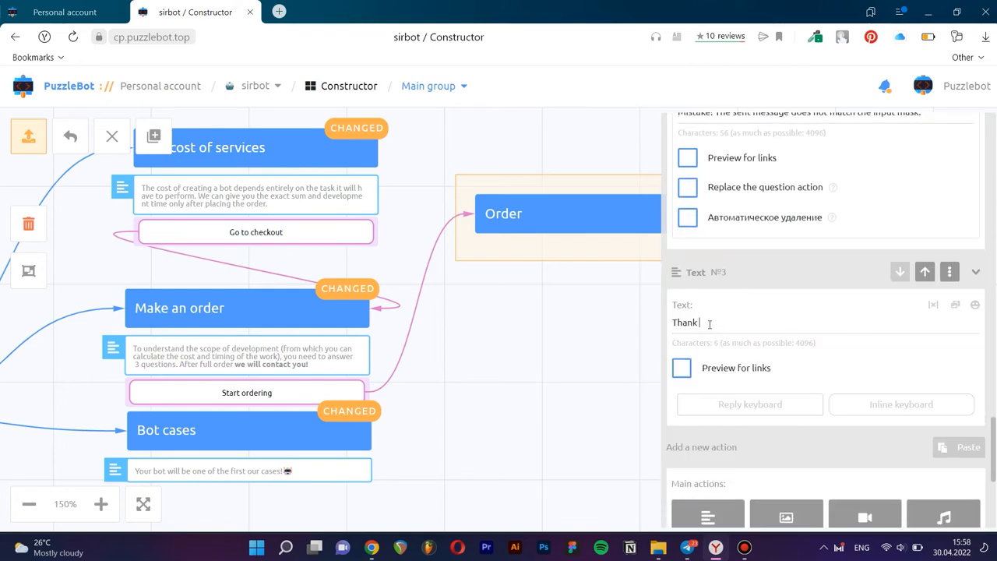
{"action": "type", "text": "you for the request. We will conta"}
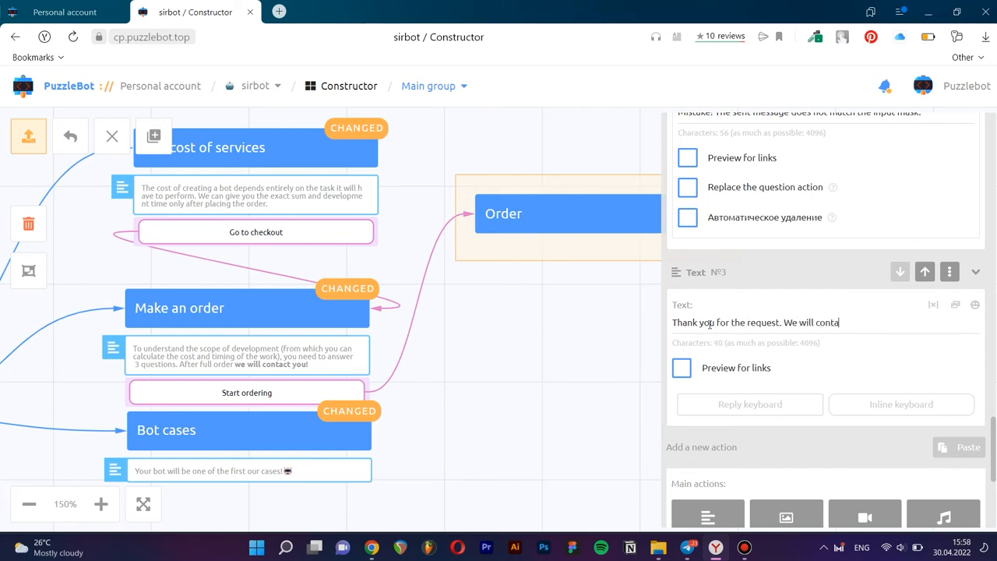
{"action": "type", "text": "ct you shortly!"}
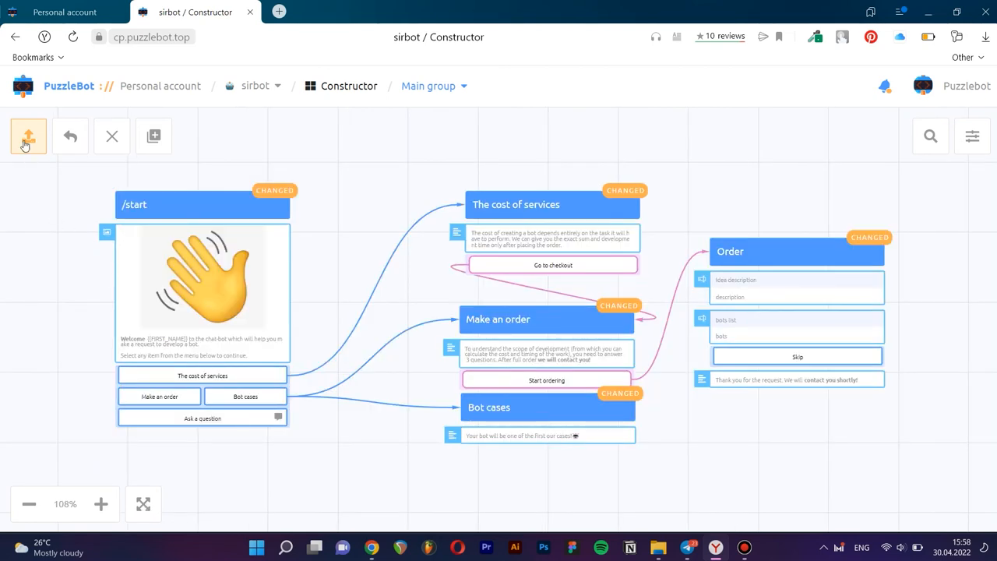
{"action": "mouse_move", "coordinate": [419, 327]}
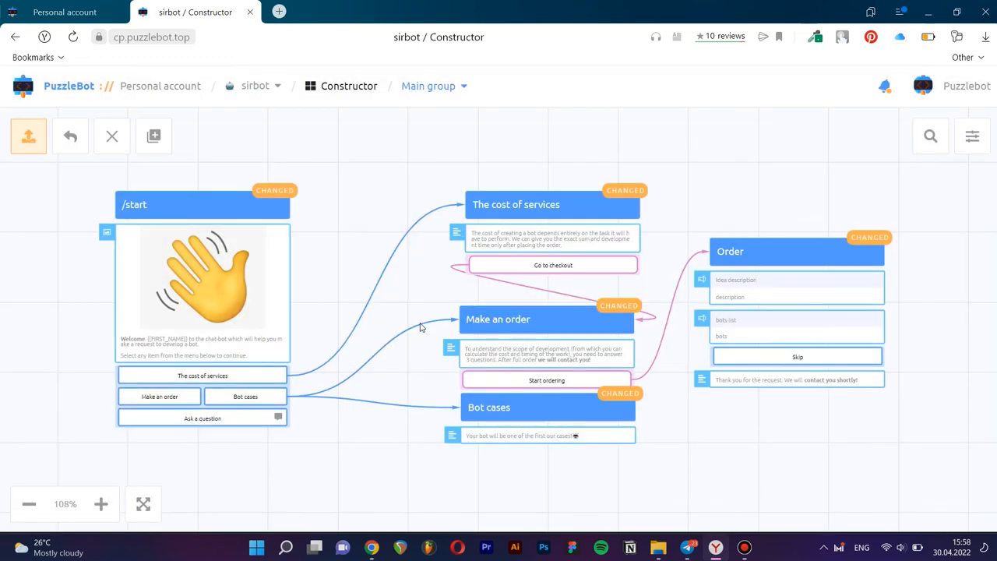
Save the scenario changes and switch to Telegram to test sirbot.
{"action": "left_click", "coordinate": [28, 136]}
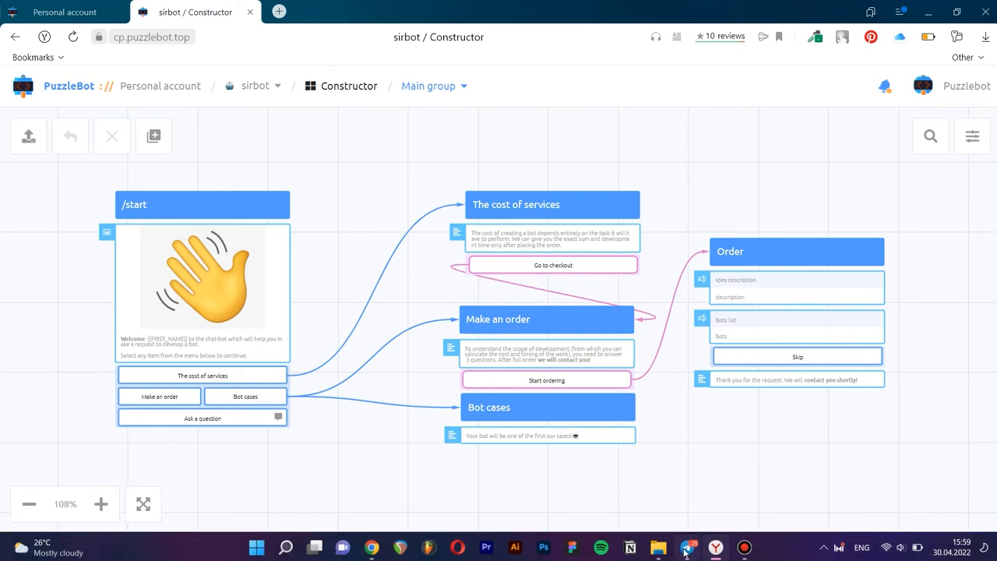
{"action": "left_click", "coordinate": [686, 547]}
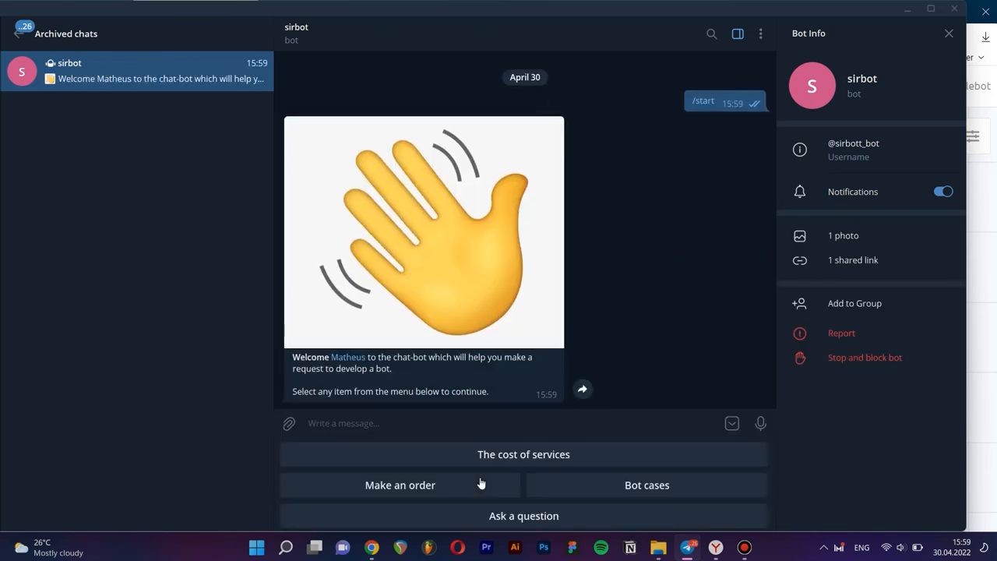
Test sirbot: cost of services, checkout, answer the idea question, skip the similar-bots question.
{"action": "left_click", "coordinate": [523, 454]}
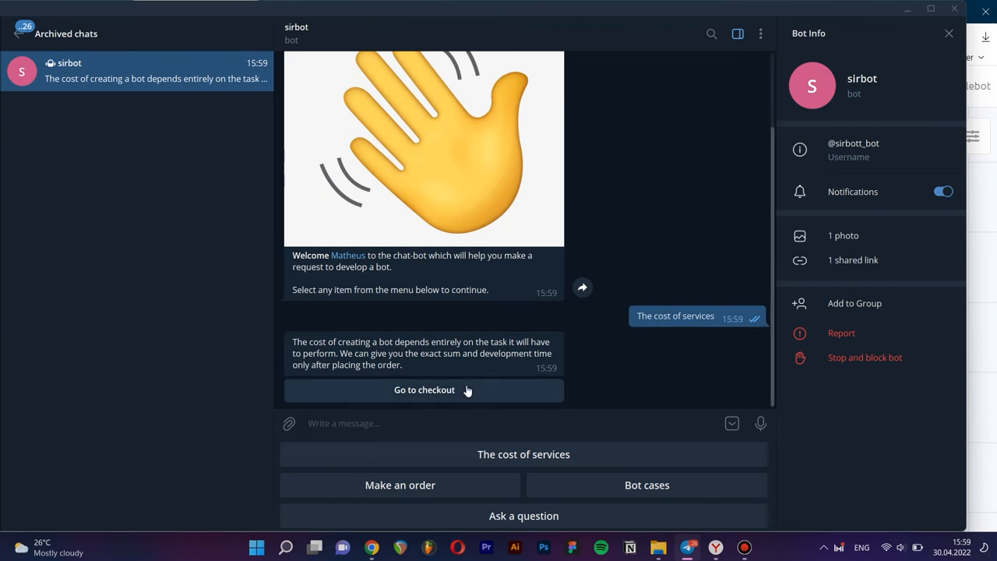
{"action": "left_click", "coordinate": [424, 389]}
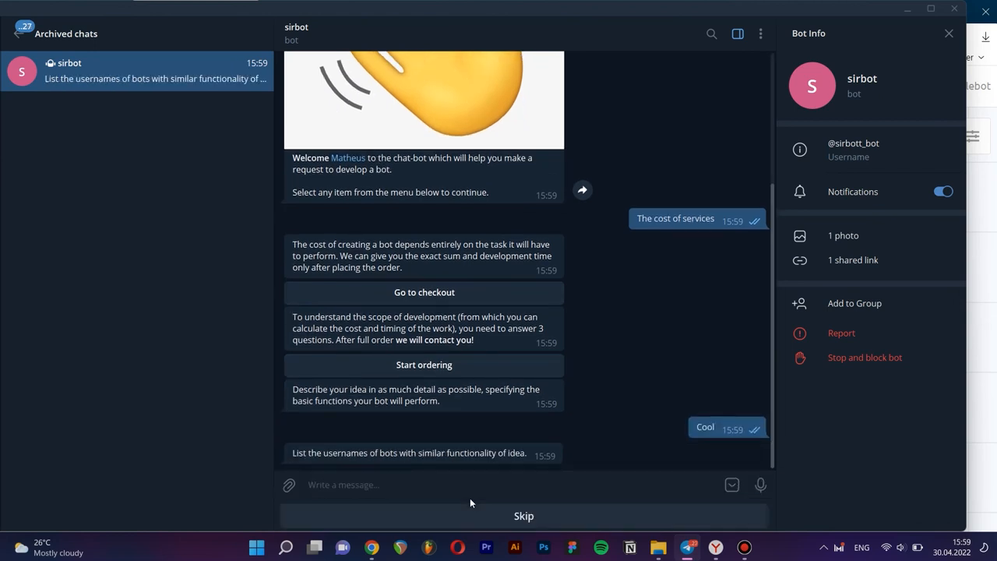
{"action": "left_click", "coordinate": [524, 515]}
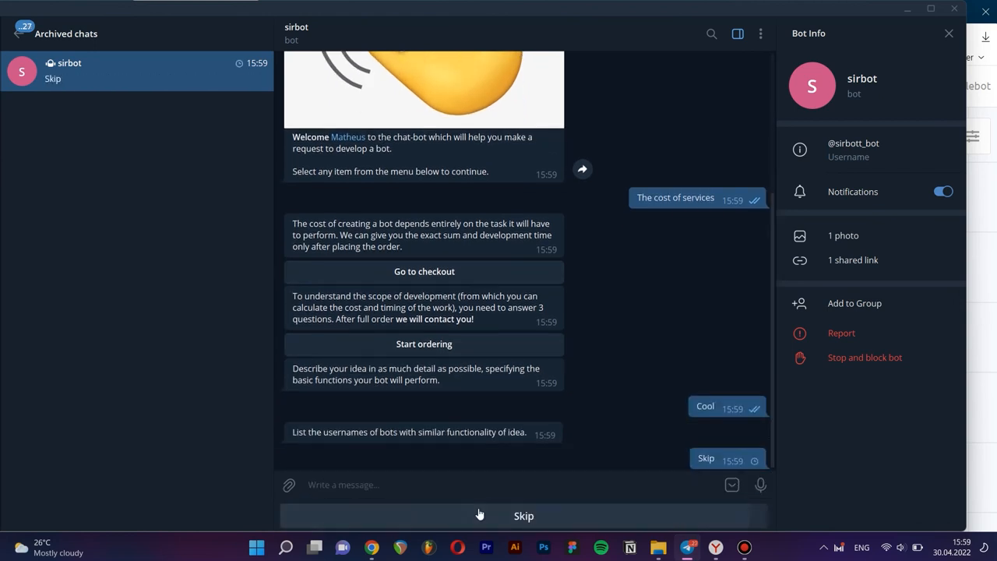
{"action": "left_click", "coordinate": [524, 515]}
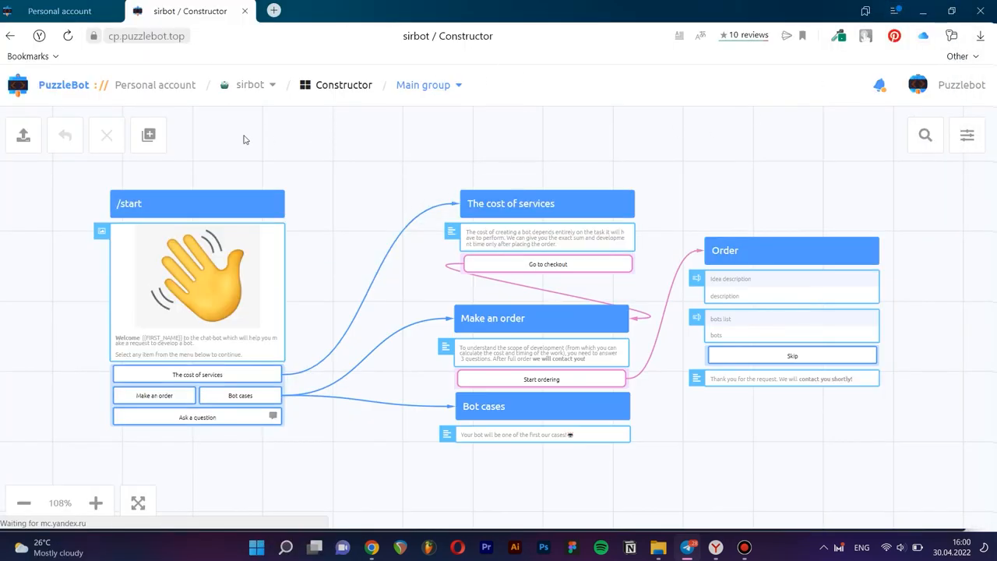
Open sirbot's Statistics > Constructor > Input forms to see Order's 2 responses, and check notifications.
{"action": "left_click", "coordinate": [249, 85]}
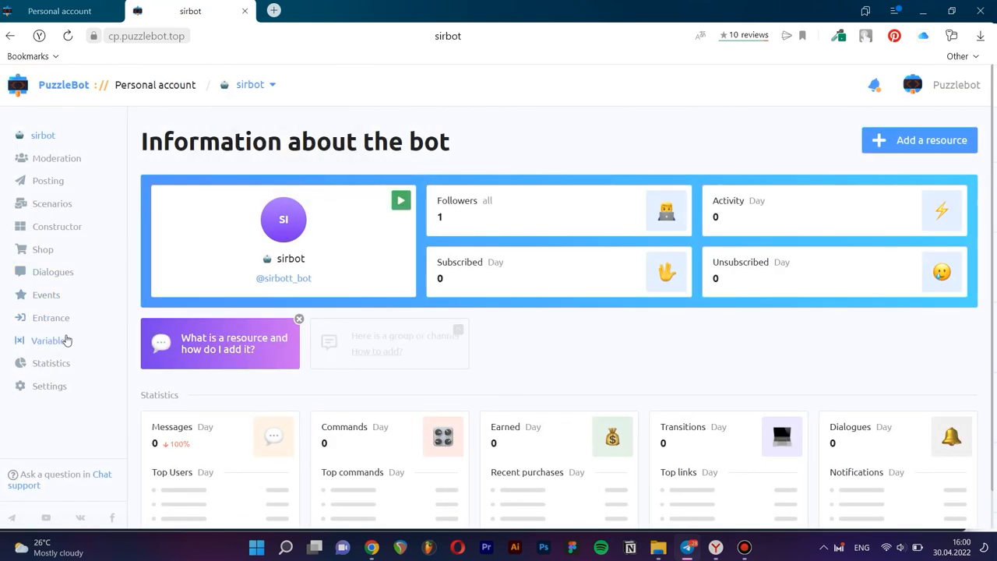
{"action": "left_click", "coordinate": [51, 363]}
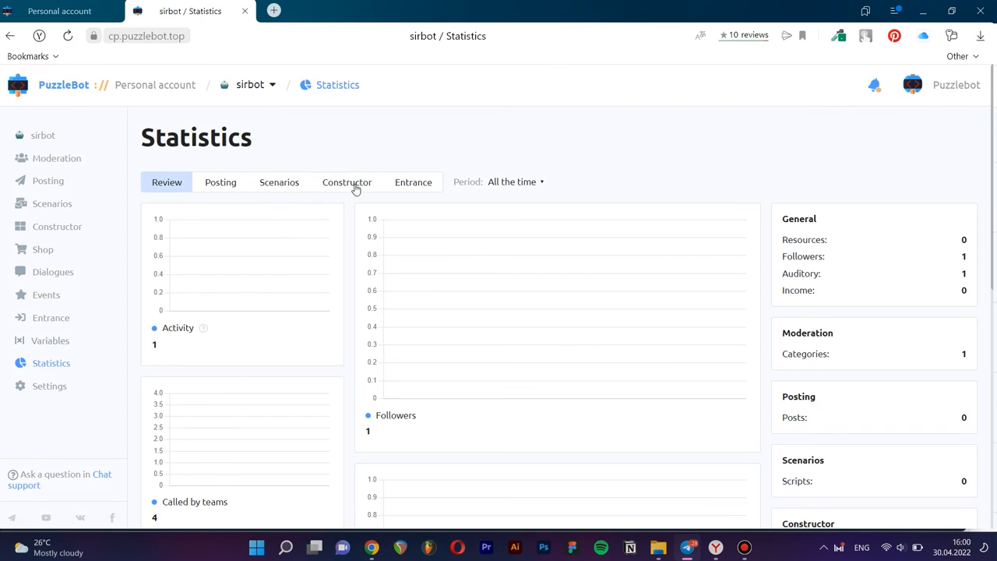
{"action": "left_click", "coordinate": [346, 182]}
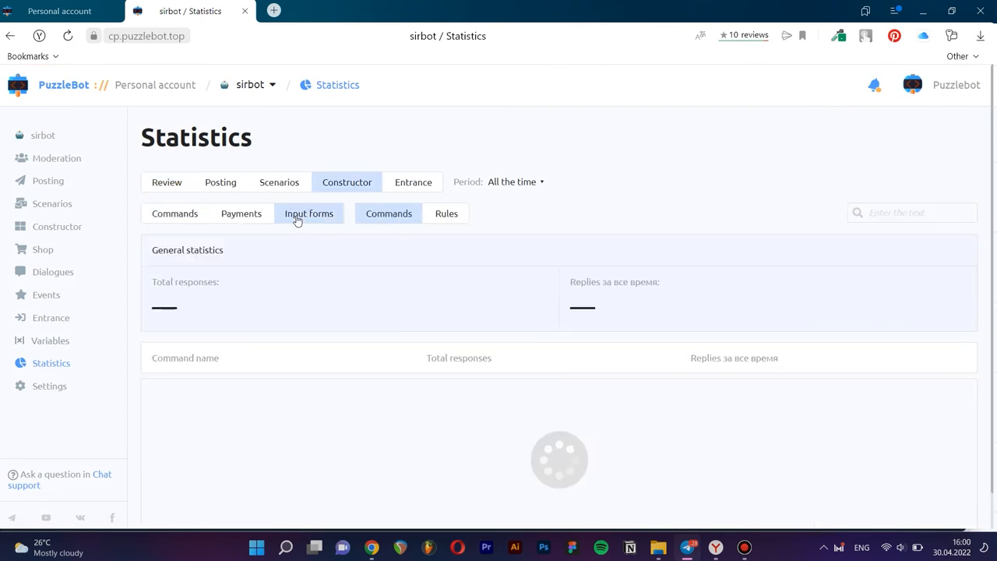
{"action": "left_click", "coordinate": [308, 214]}
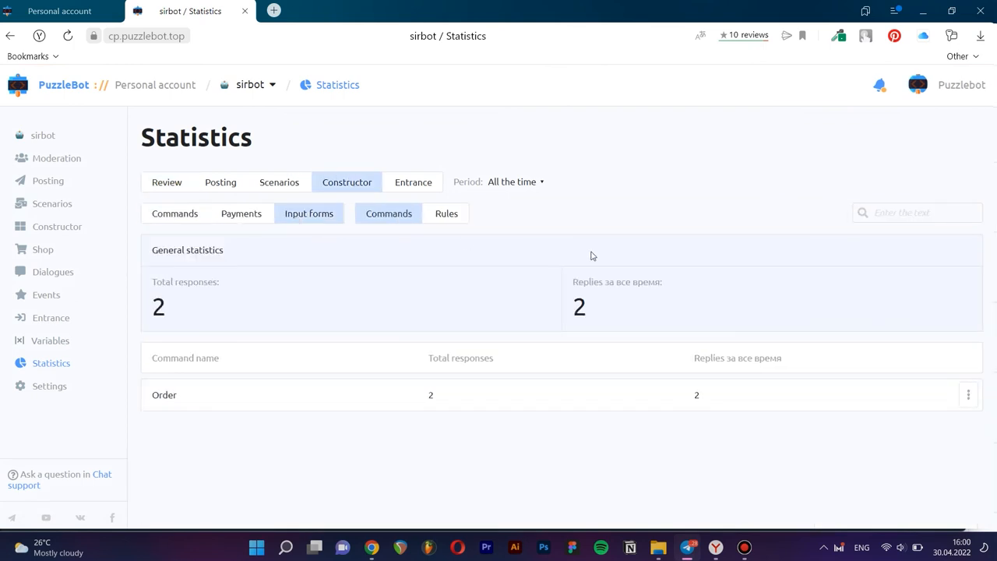
{"action": "mouse_move", "coordinate": [873, 109]}
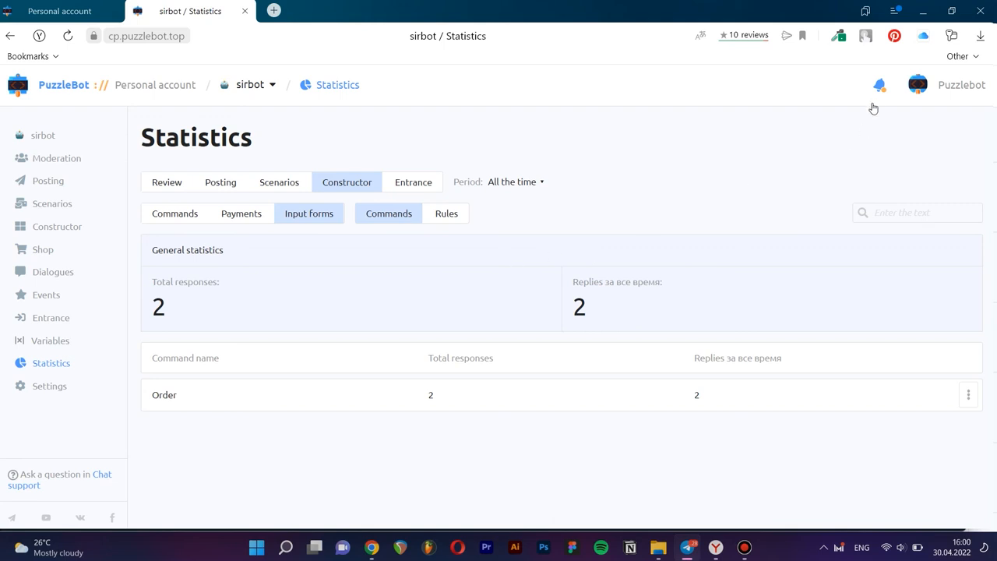
{"action": "left_click", "coordinate": [879, 85]}
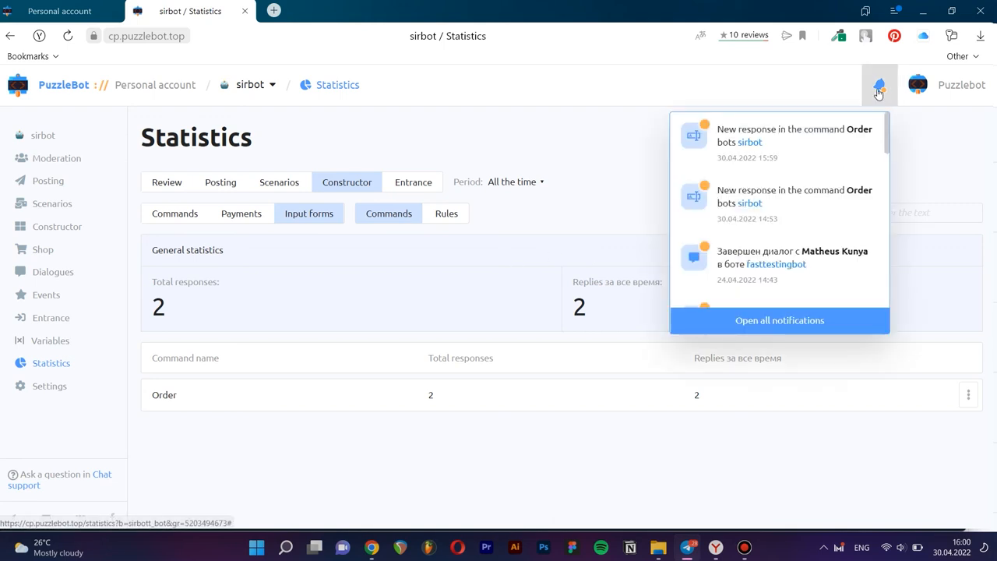
{"action": "left_click", "coordinate": [879, 84]}
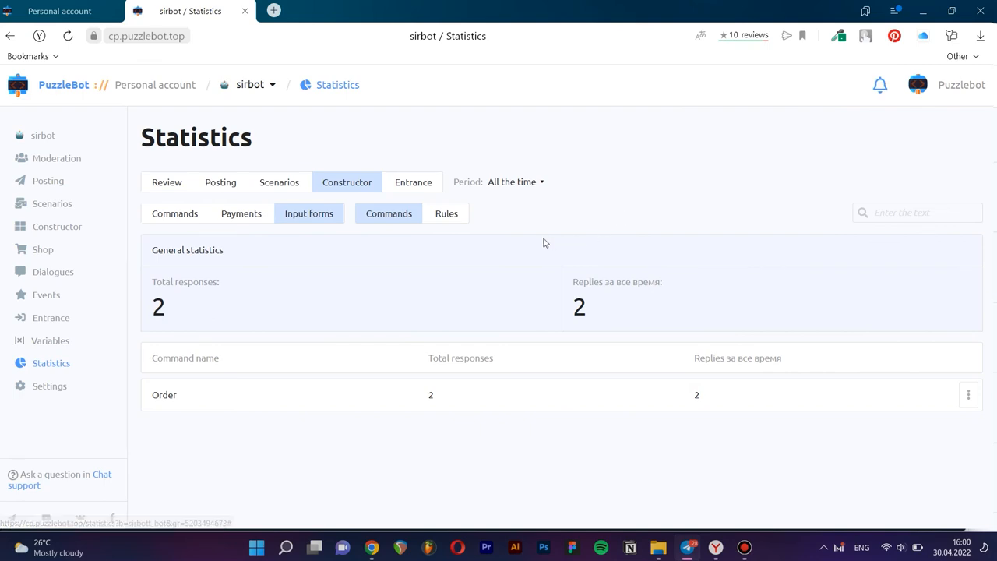